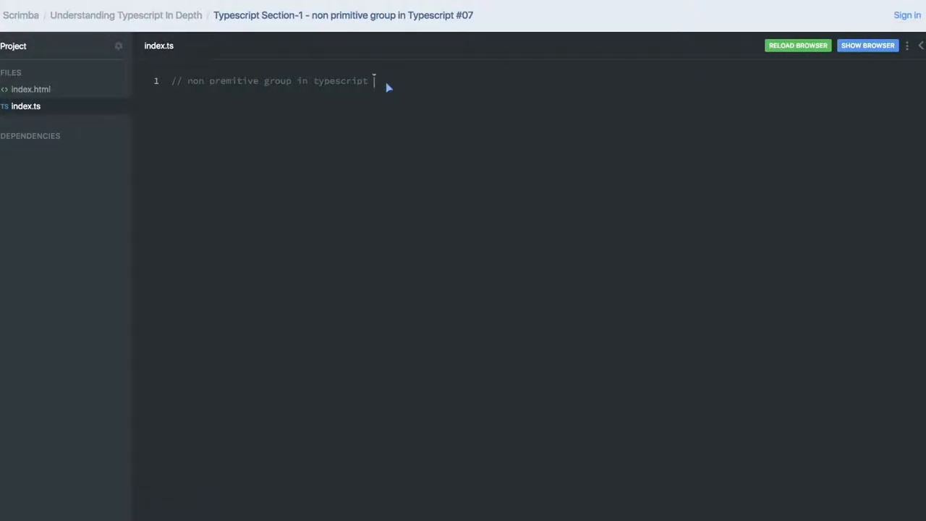
# Write the line-2 comment: // string, void, tuple, any, never, unknown.
pyautogui.write('// str')
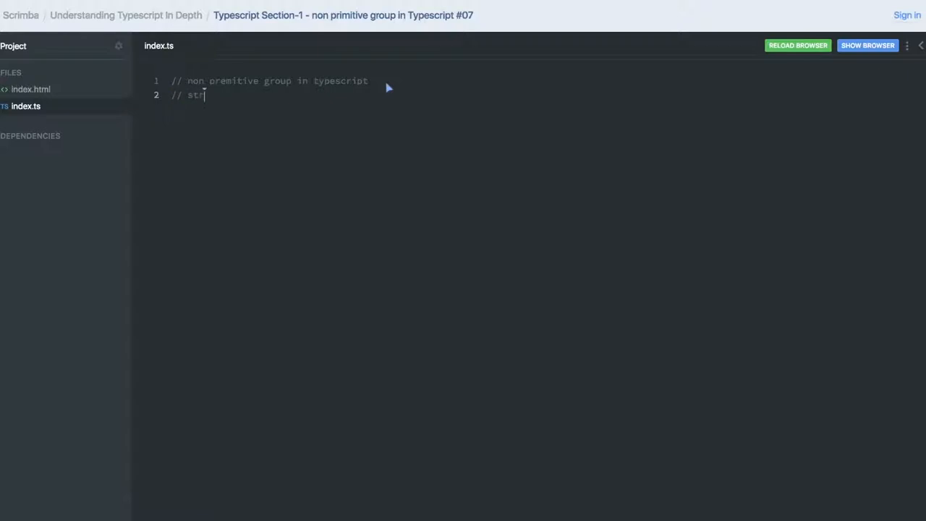
pyautogui.write('ing')
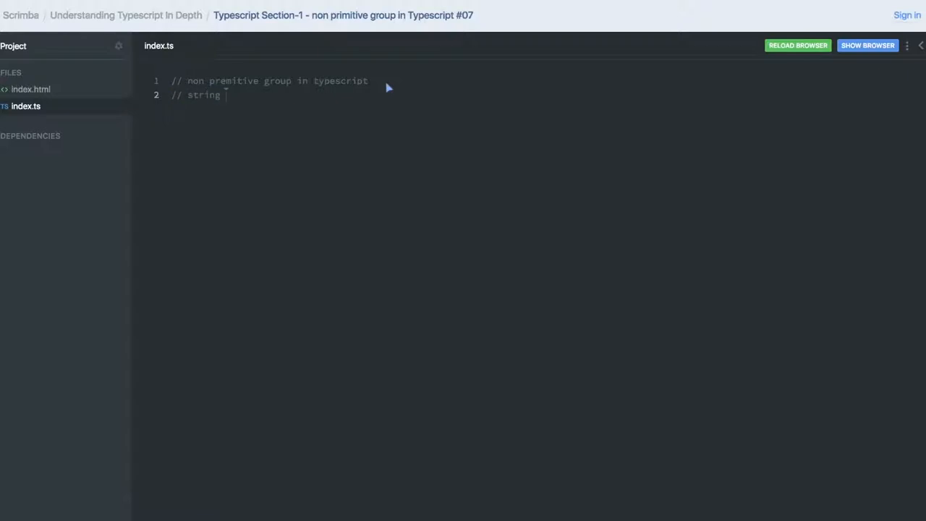
pyautogui.write(', void')
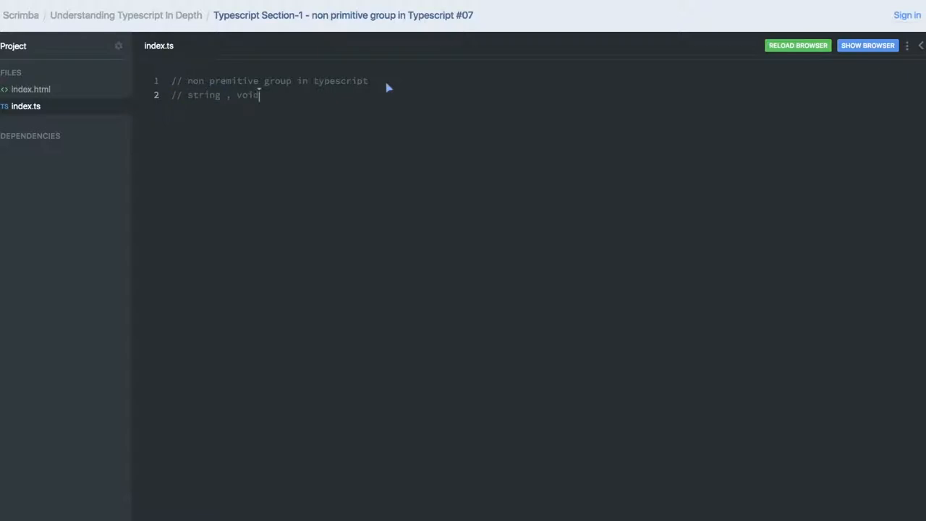
pyautogui.write(',')
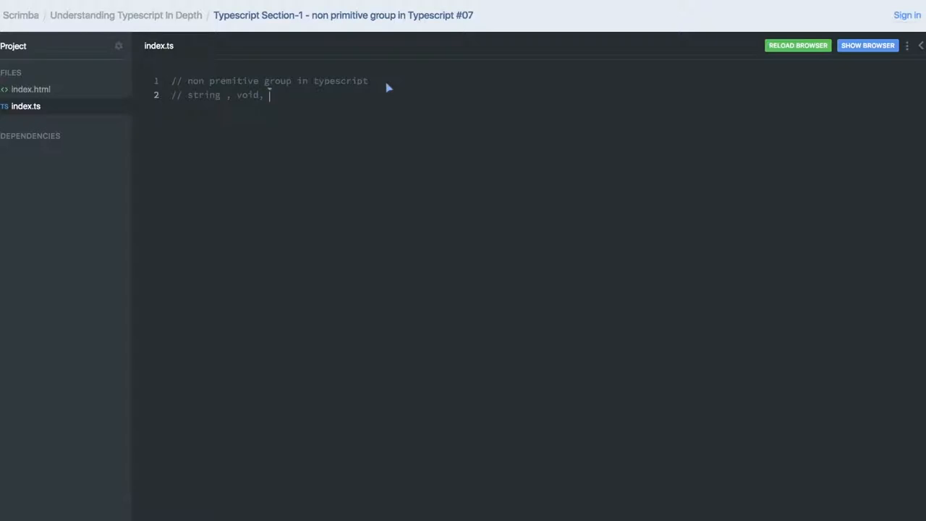
pyautogui.write('tuple,')
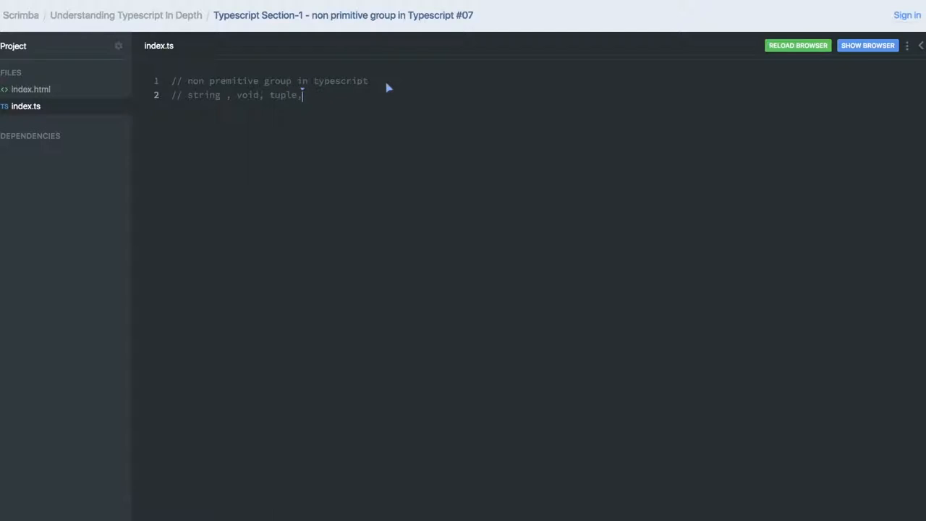
pyautogui.write('a')
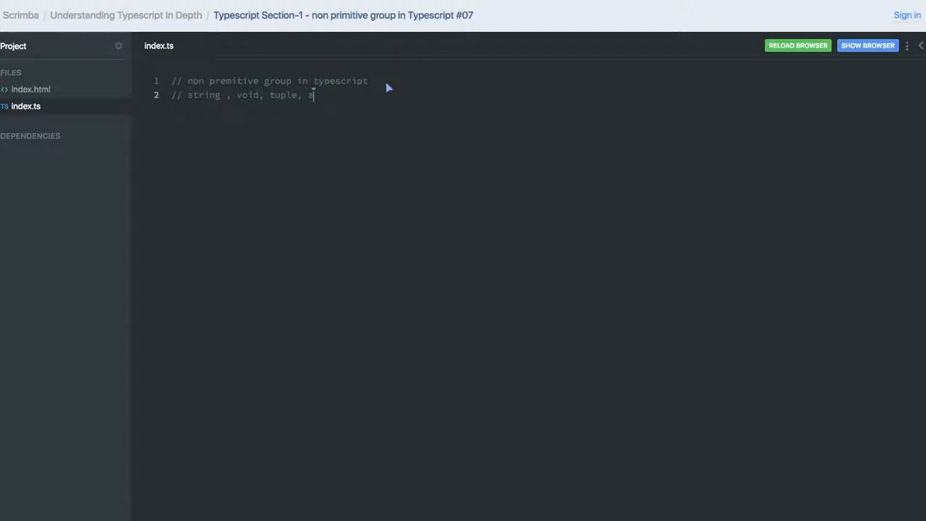
pyautogui.write('ny,')
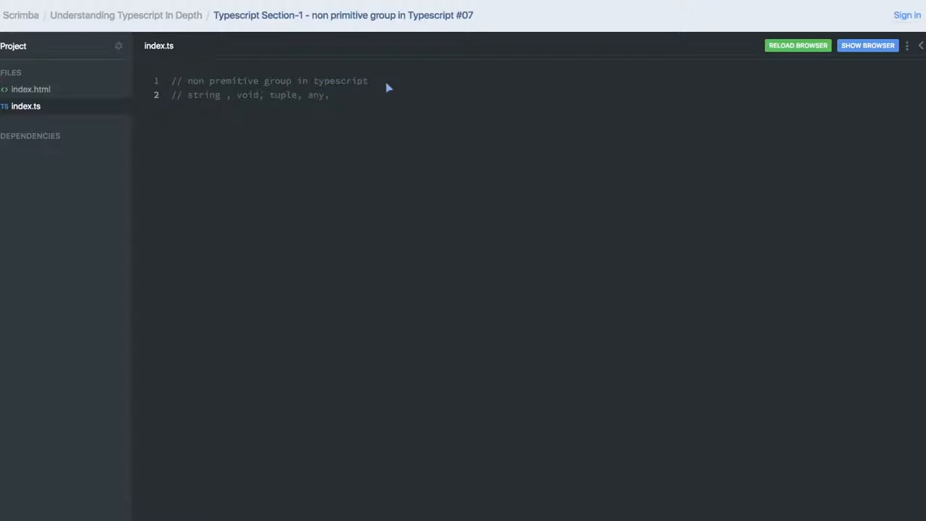
pyautogui.write('n')
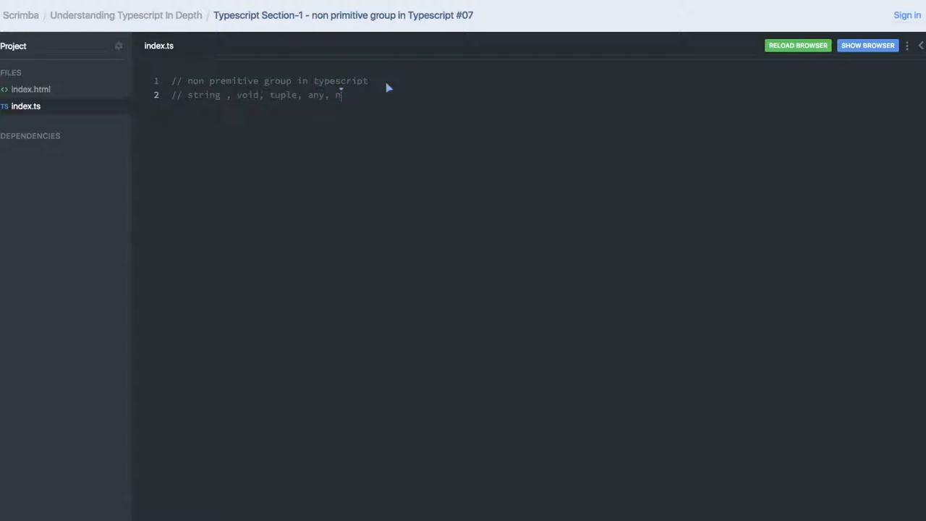
pyautogui.write('ever, unk')
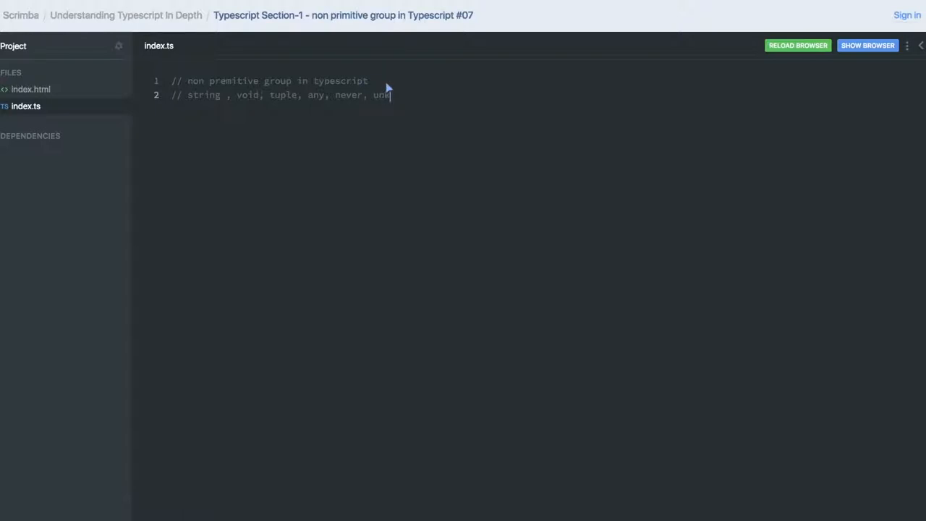
pyautogui.write('nown')
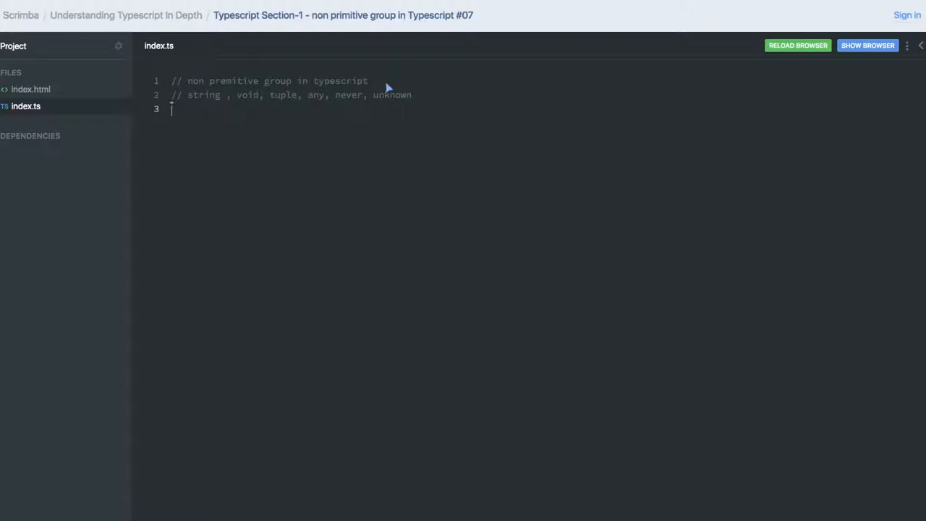
# Write the header function returnNever(i: number){ with an empty body.
pyautogui.write('function')
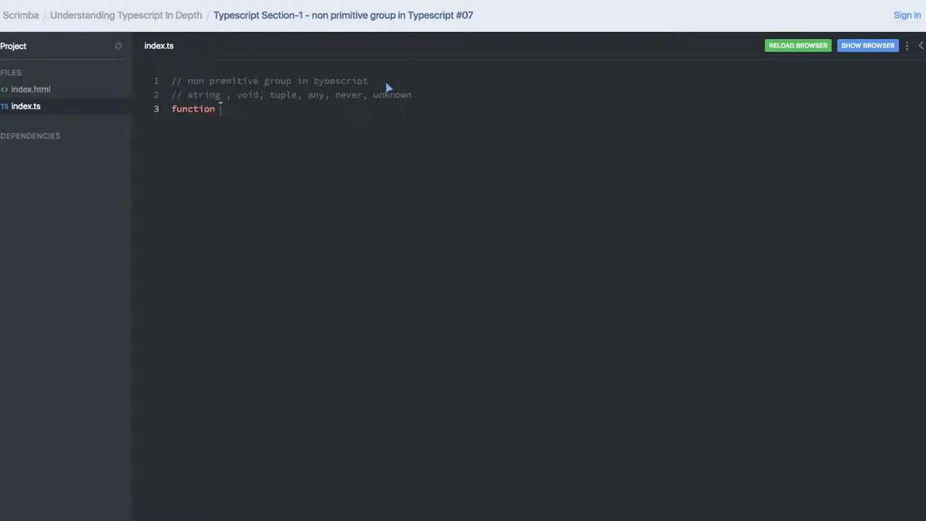
pyautogui.write('returnNever')
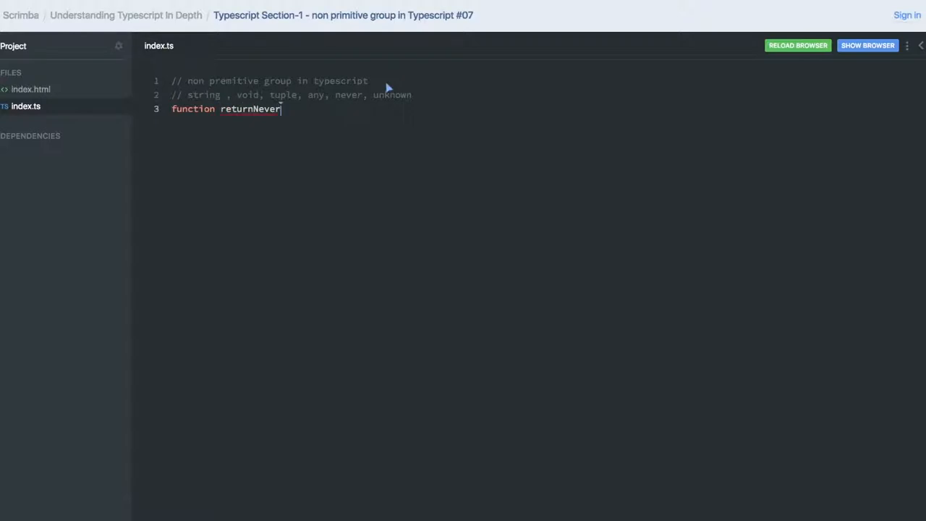
pyautogui.write('()')
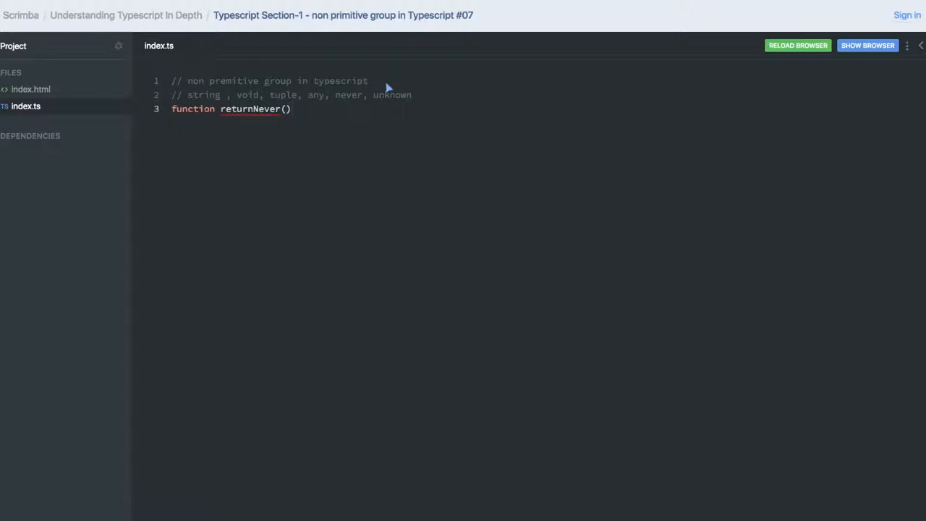
pyautogui.write('i')
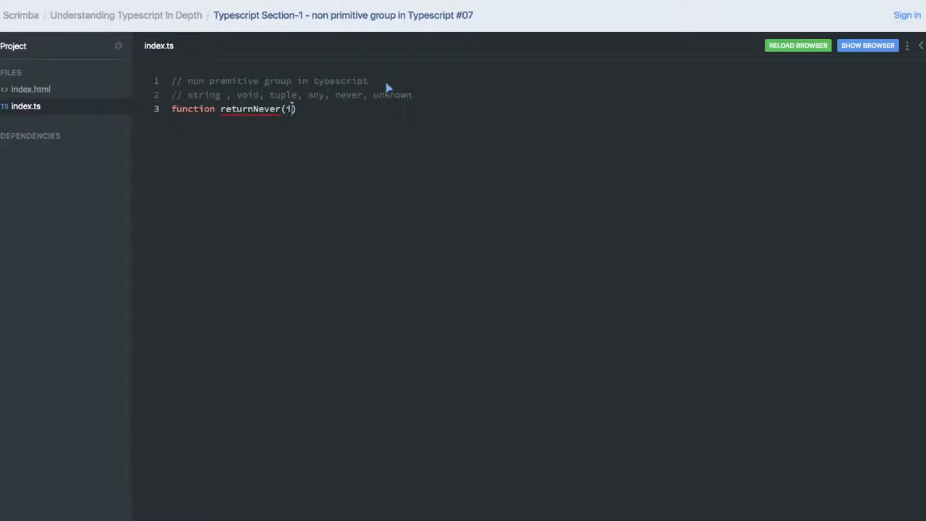
pyautogui.write(': n')
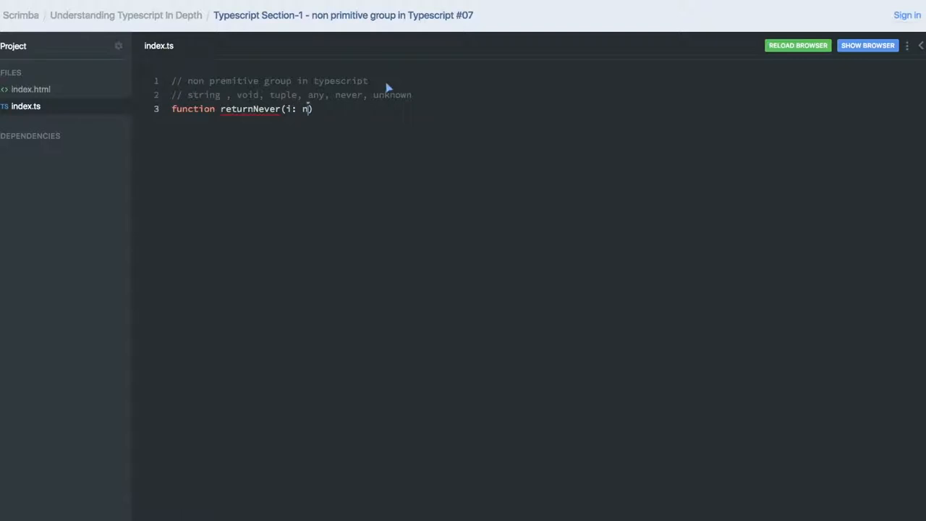
pyautogui.write('umber){')
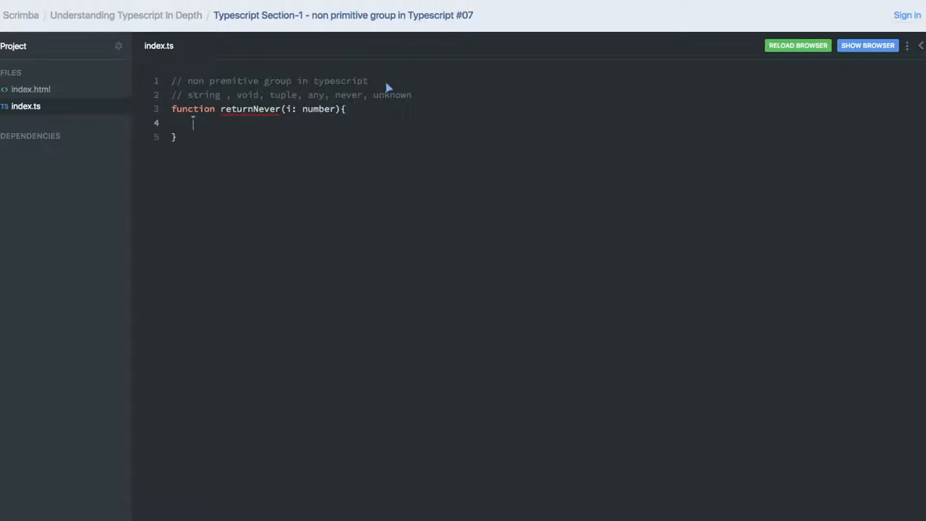
pyautogui.moveTo(304, 167)
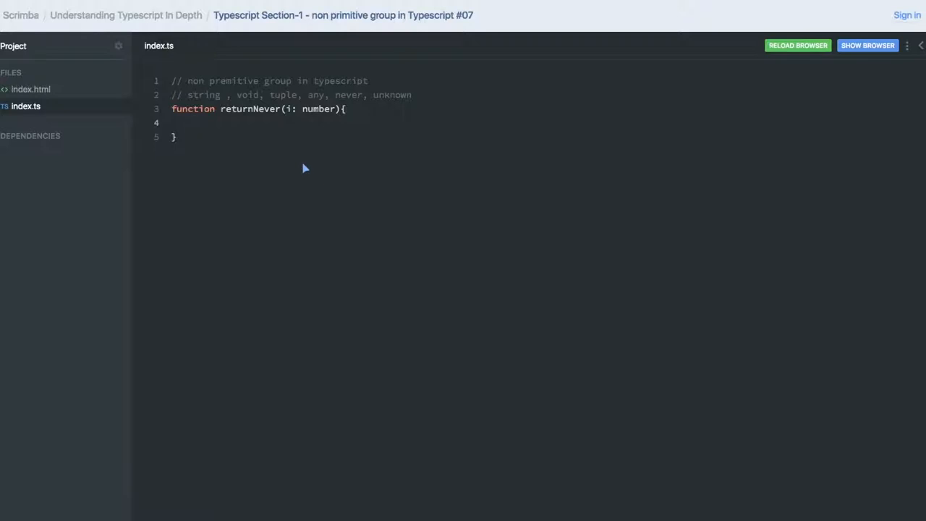
# Add if (i === 0) throwing Error('invalid value'), then an empty else block.
pyautogui.write('if(i)')
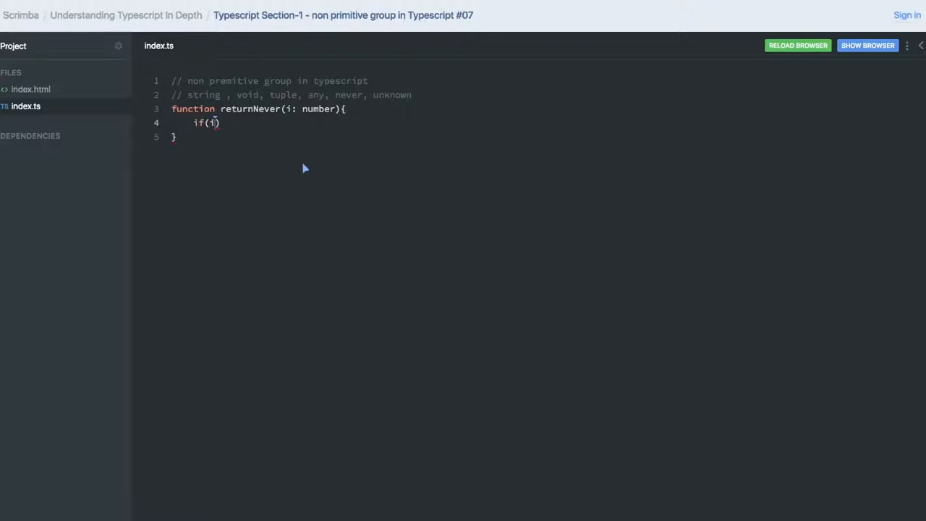
pyautogui.write('===')
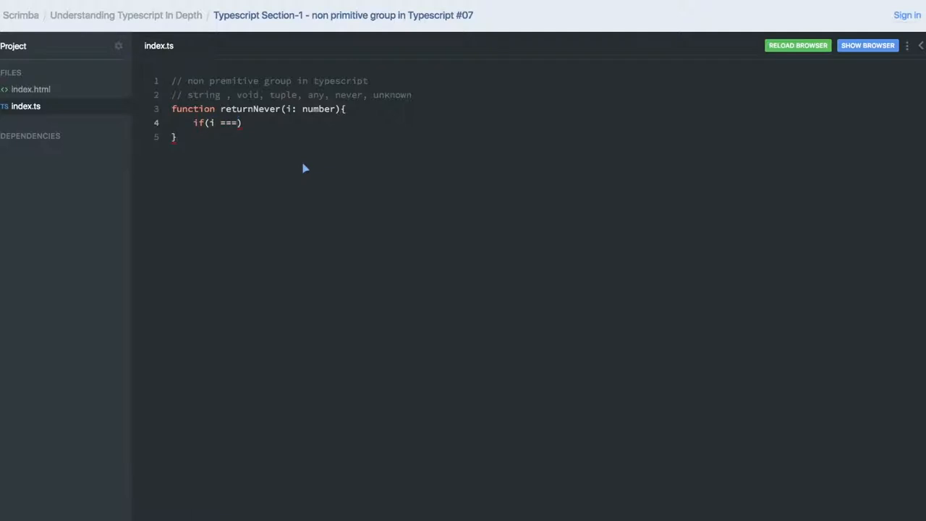
pyautogui.write('0){')
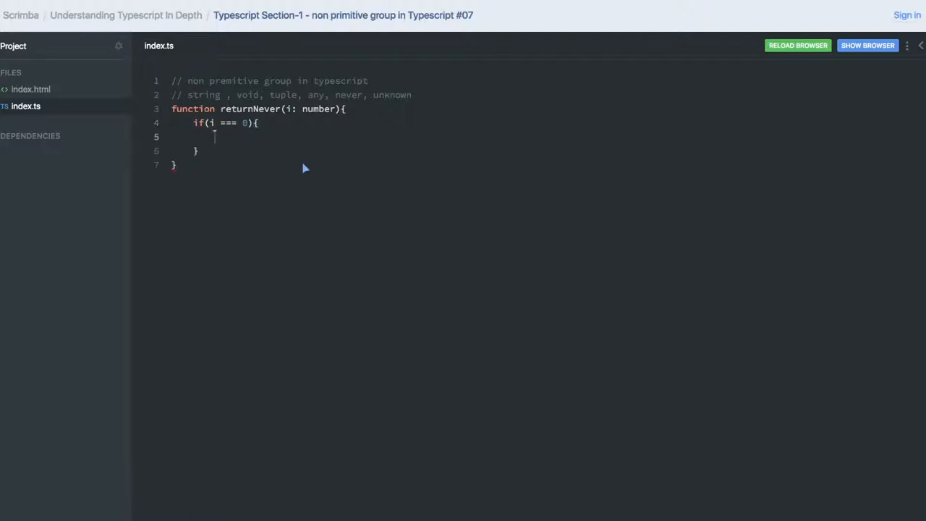
pyautogui.write('th')
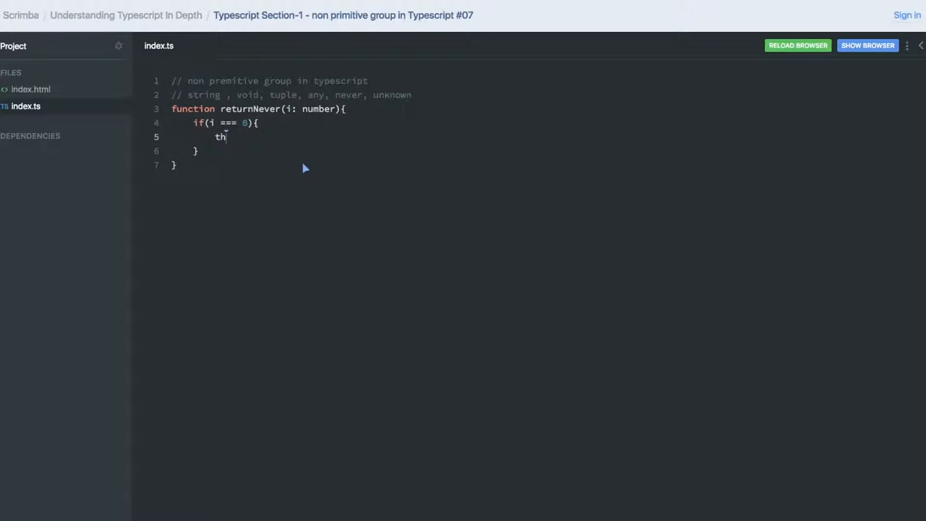
pyautogui.write('row erro')
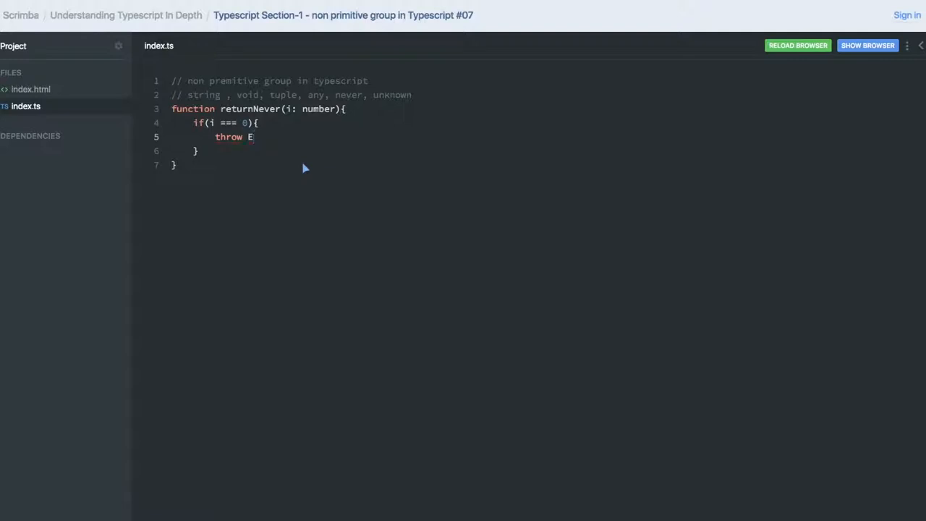
pyautogui.write("rror('')")
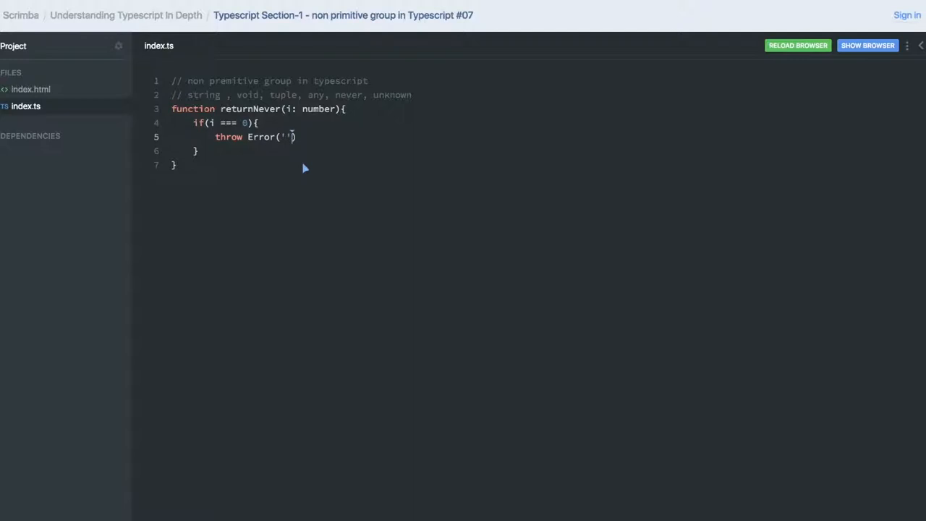
pyautogui.write('invalid va')
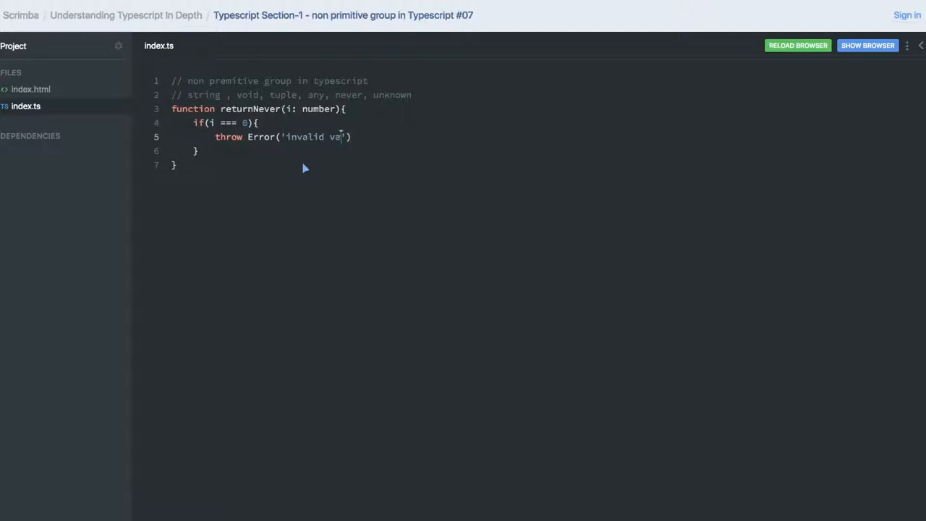
pyautogui.write("lue');")
pyautogui.write('else {')
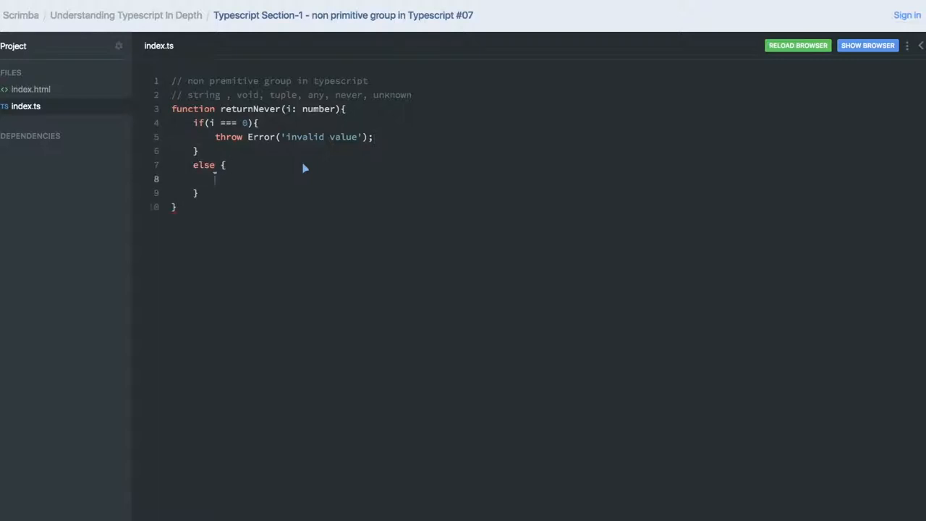
# Write throw Error('i is not 0'); inside returnNever's else block.
pyautogui.write('th')
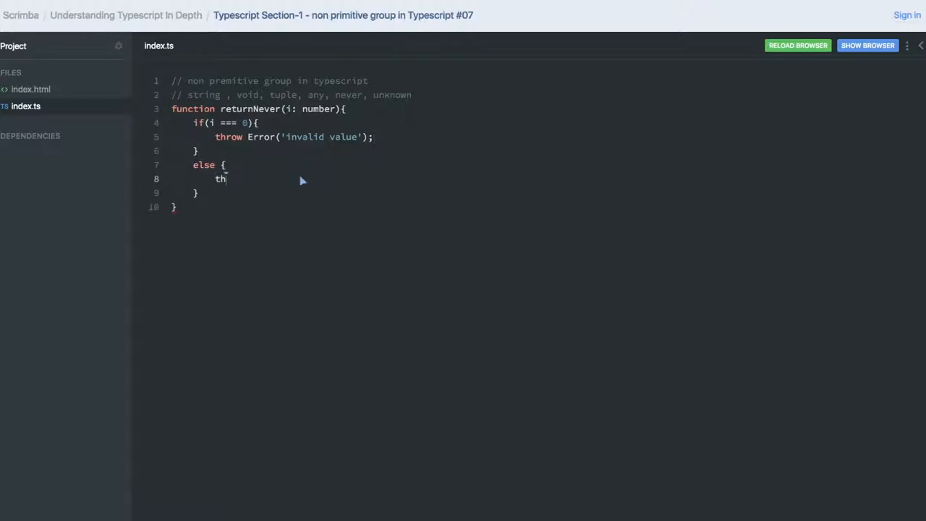
pyautogui.write('row')
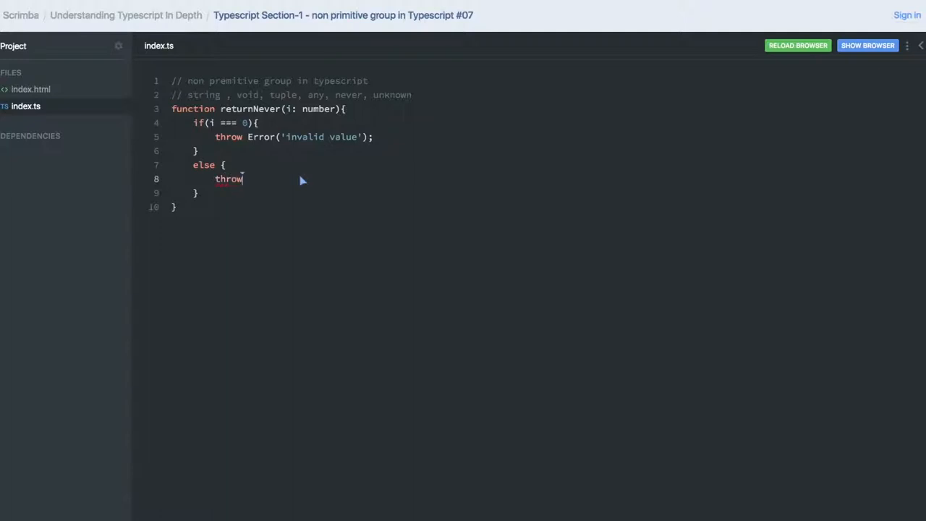
pyautogui.write('Error')
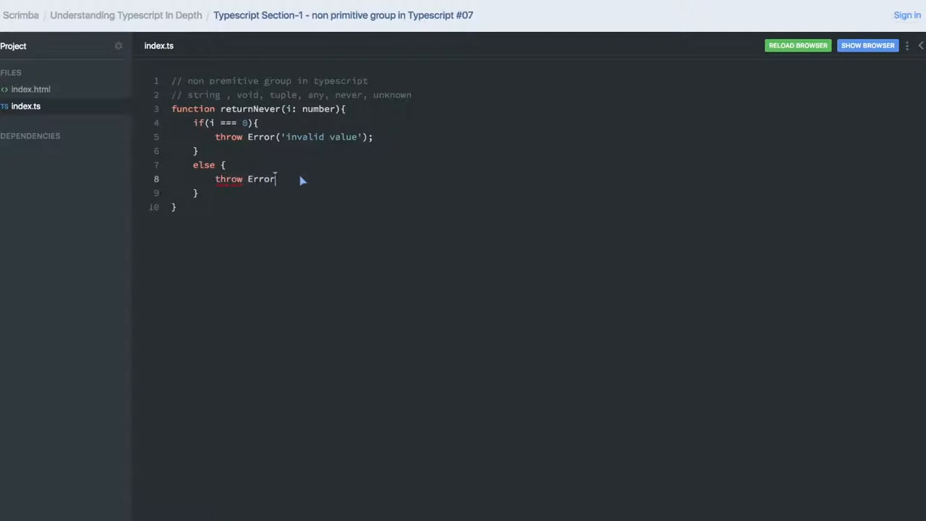
pyautogui.write("('')")
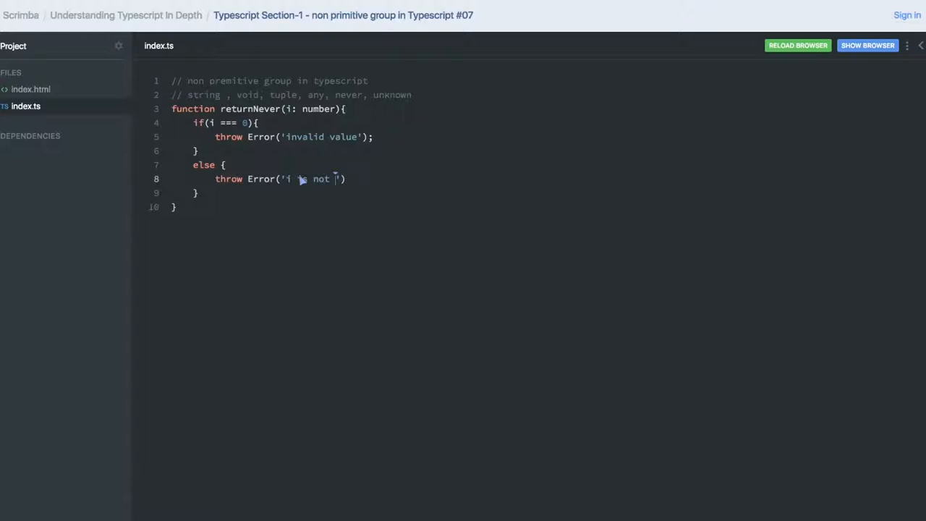
pyautogui.write("0');")
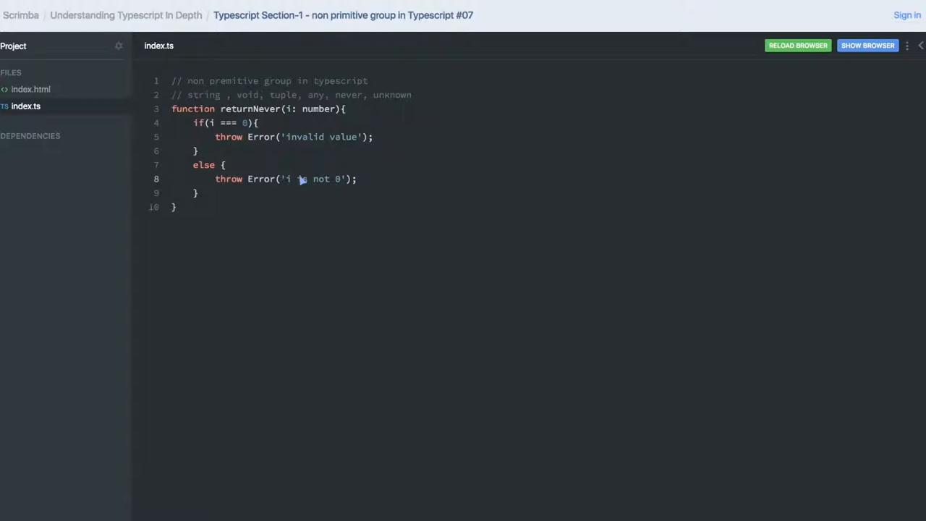
pyautogui.moveTo(362, 119)
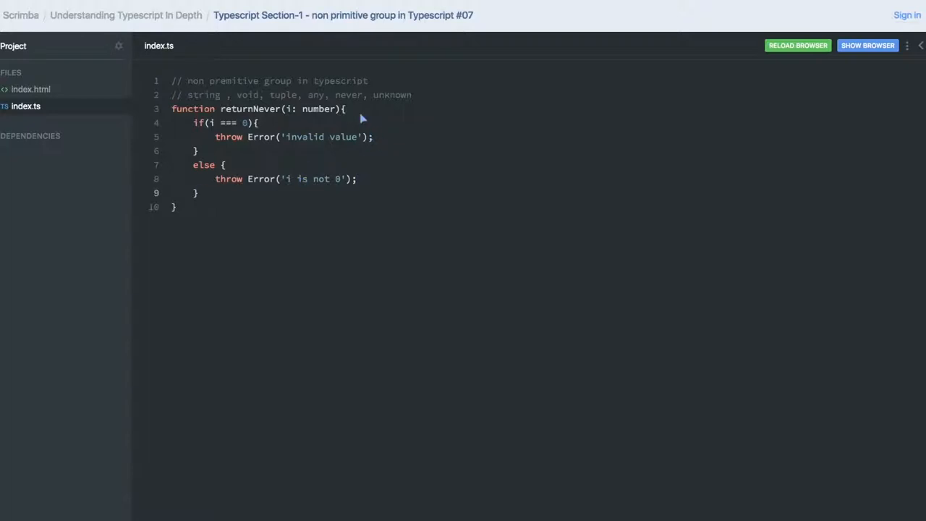
# Add a ': never' return type after returnNever's parameter list.
pyautogui.write(': ne')
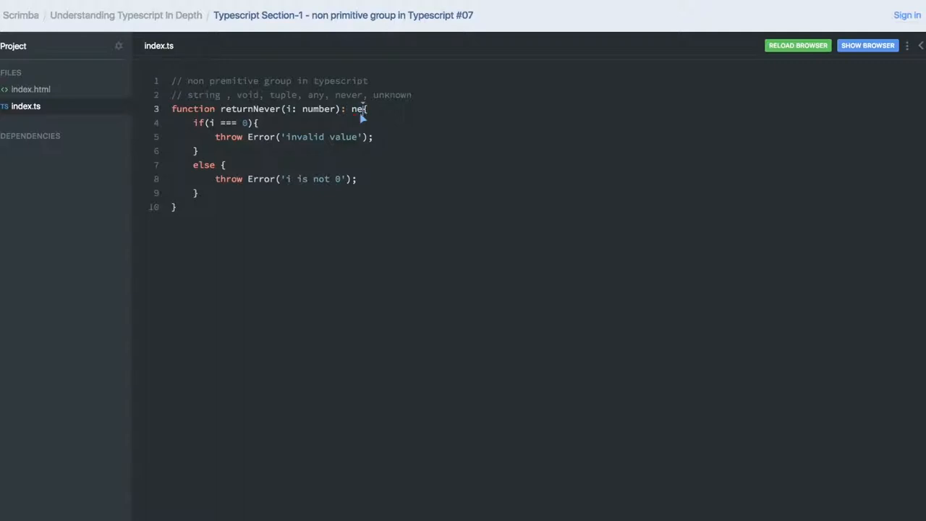
pyautogui.write('ver')
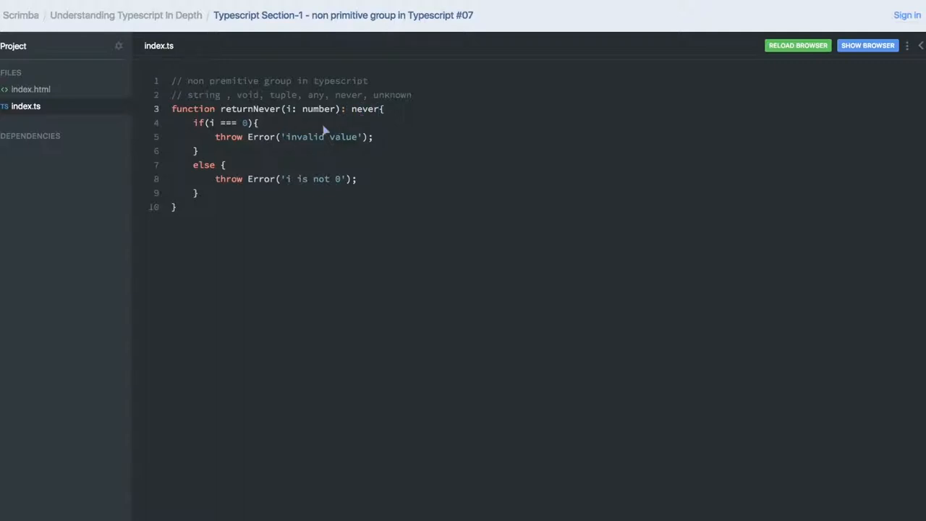
pyautogui.moveTo(281, 179)
pyautogui.write('string')
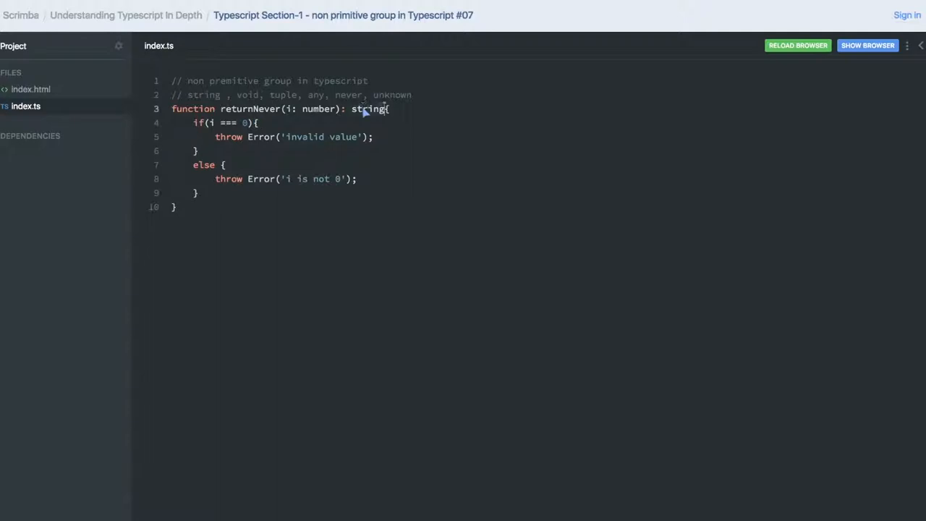
# Try a string return type with return 'hello', then revert to never without a return.
pyautogui.press('Backspace')
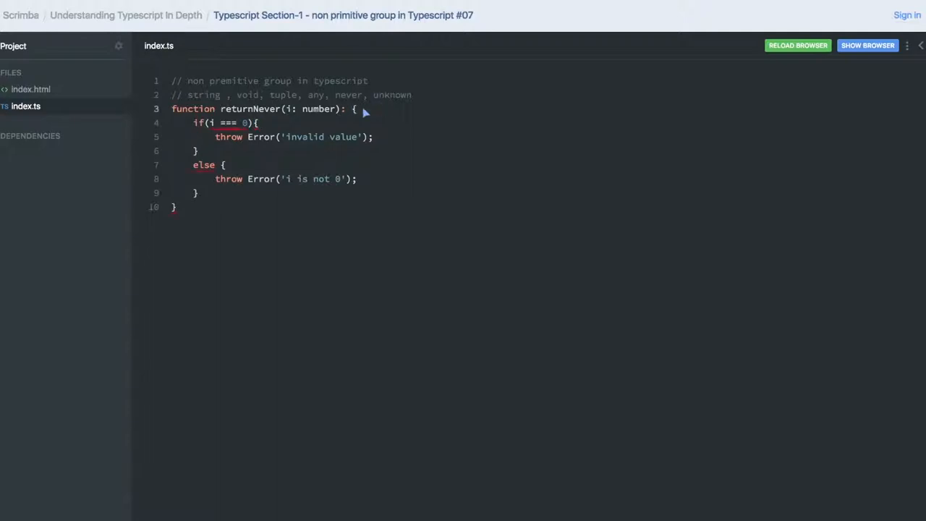
pyautogui.write('stri')
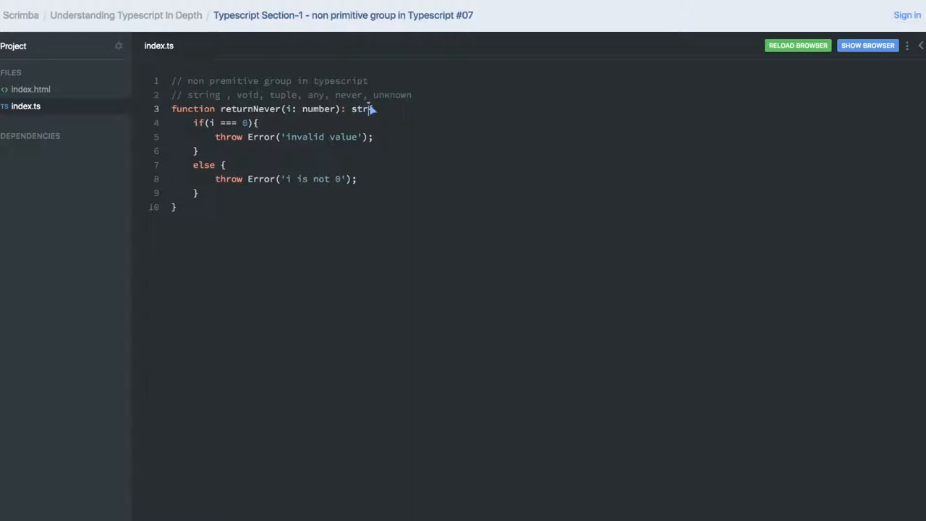
pyautogui.write('ing{')
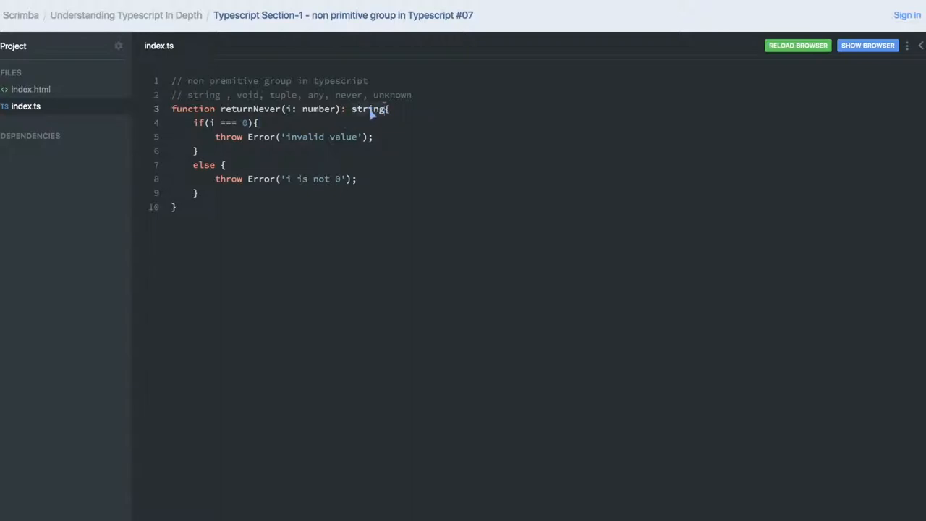
pyautogui.moveTo(362, 115)
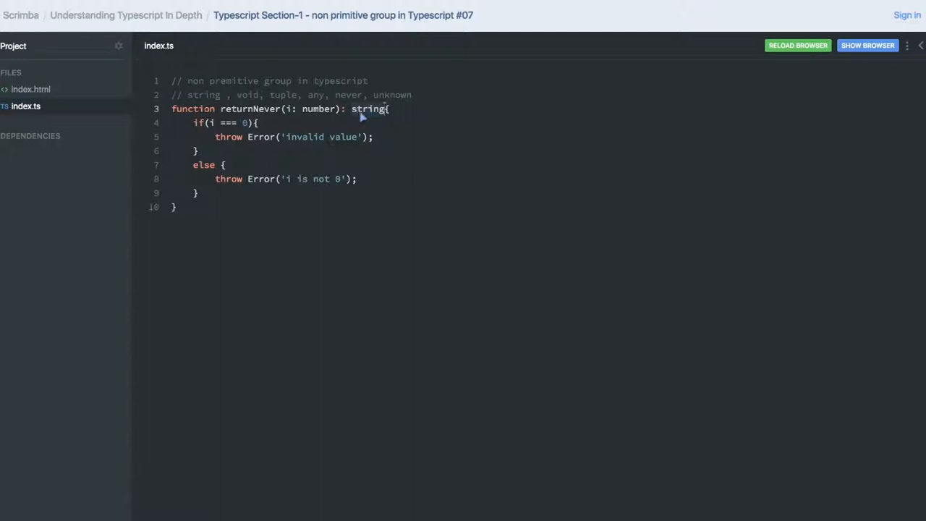
pyautogui.moveTo(215, 207)
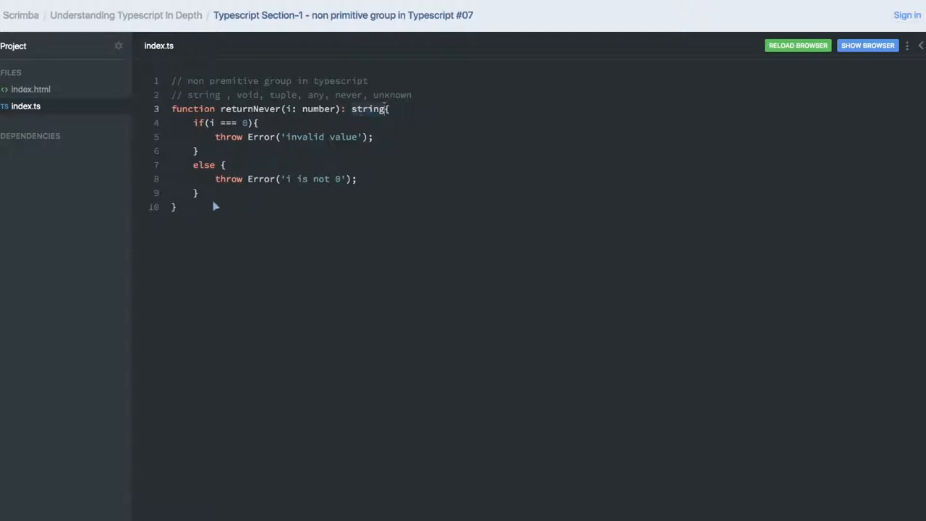
pyautogui.write("return 'h")
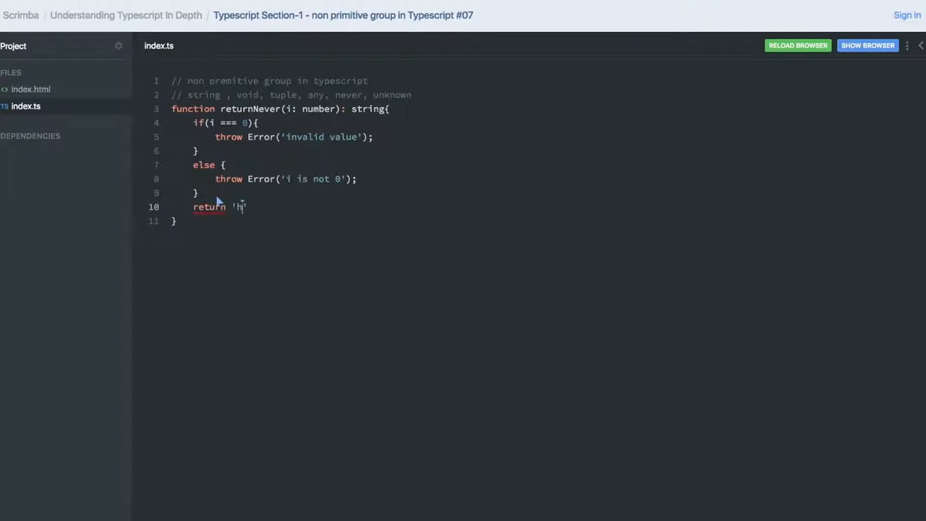
pyautogui.write('ello')
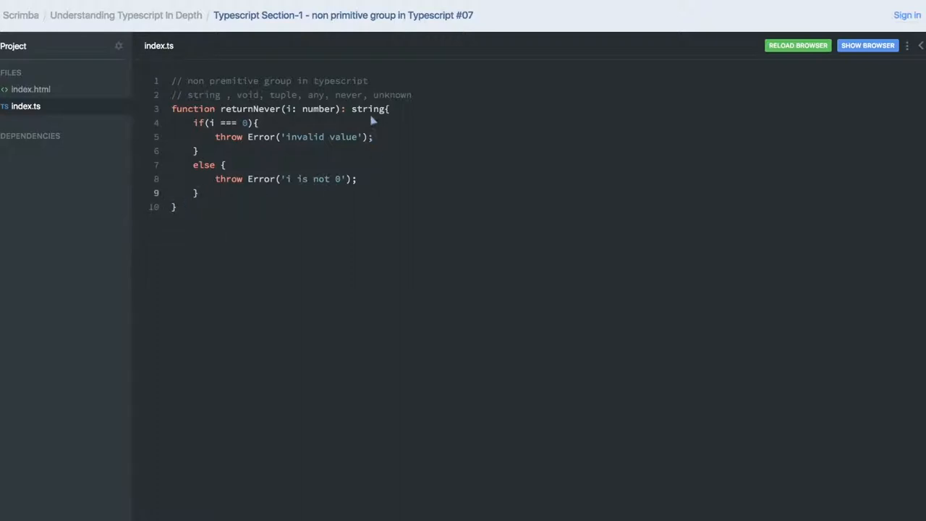
pyautogui.write('never')
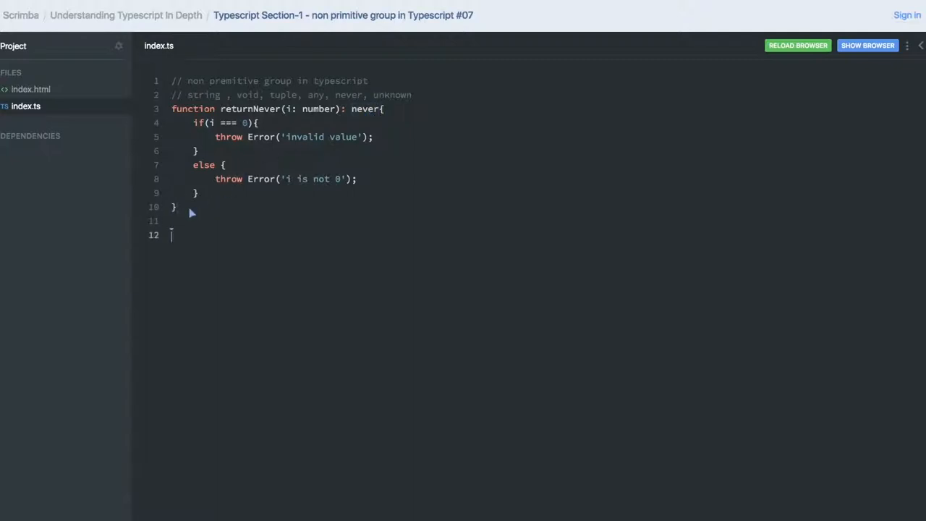
pyautogui.write('type')
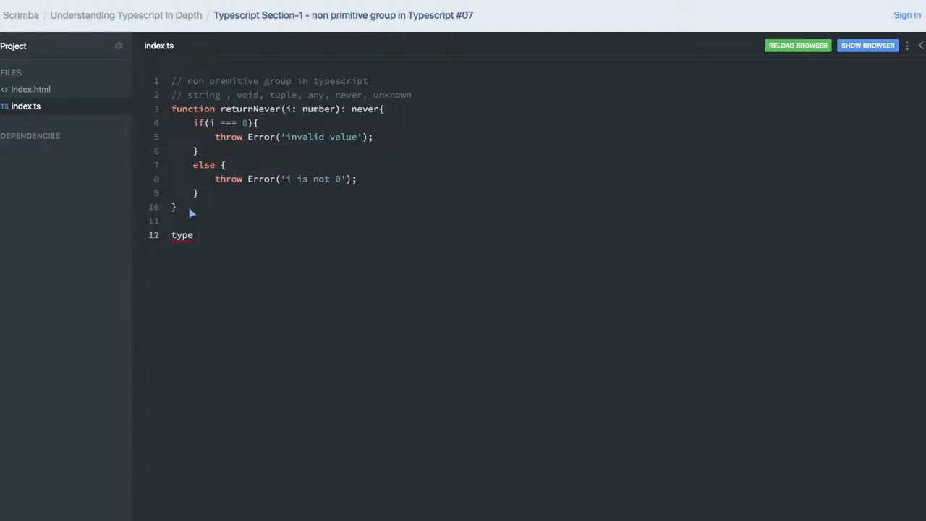
pyautogui.write('my')
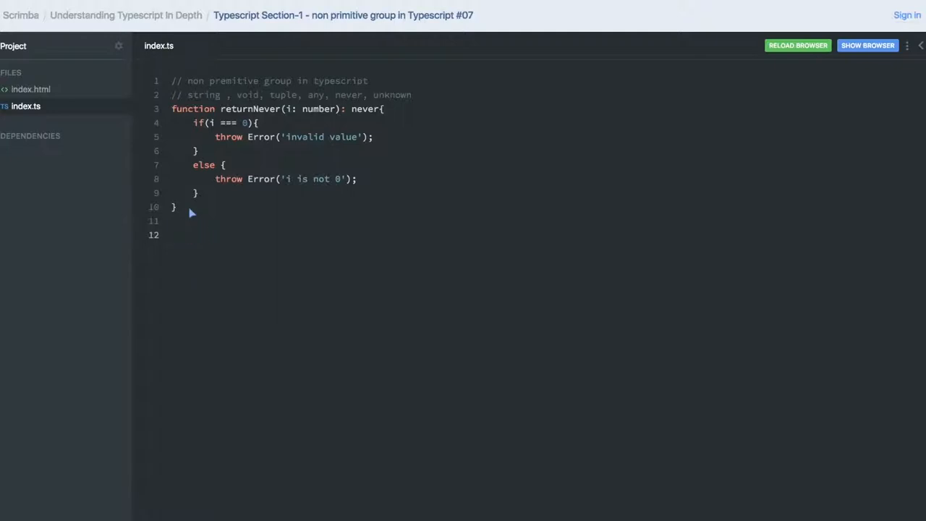
pyautogui.write('var')
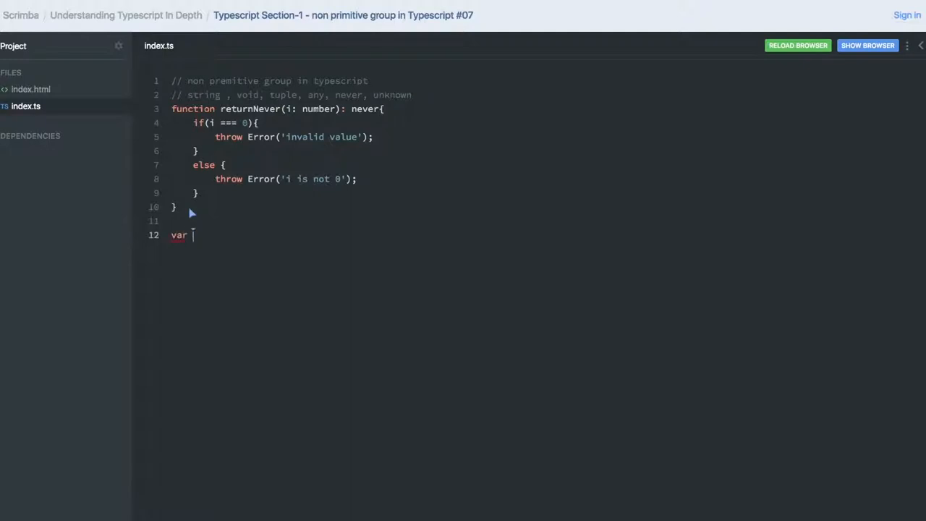
pyautogui.write('x : string')
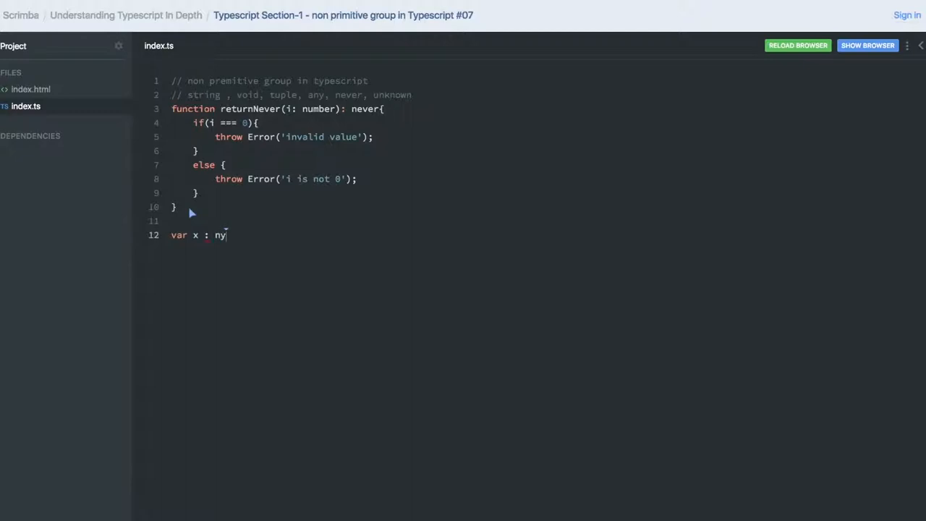
pyautogui.write('u,')
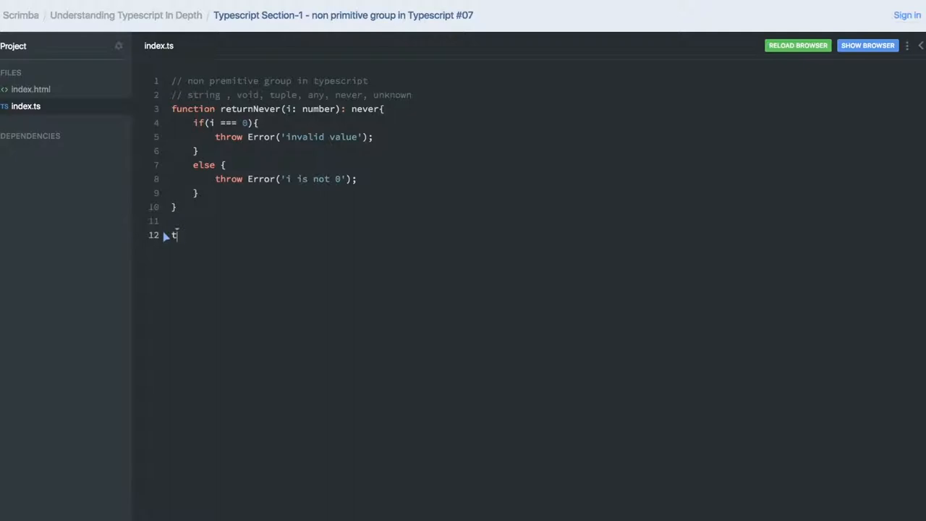
# Declare type myUnion = "a" | "b"; on line 12.
pyautogui.write('ype')
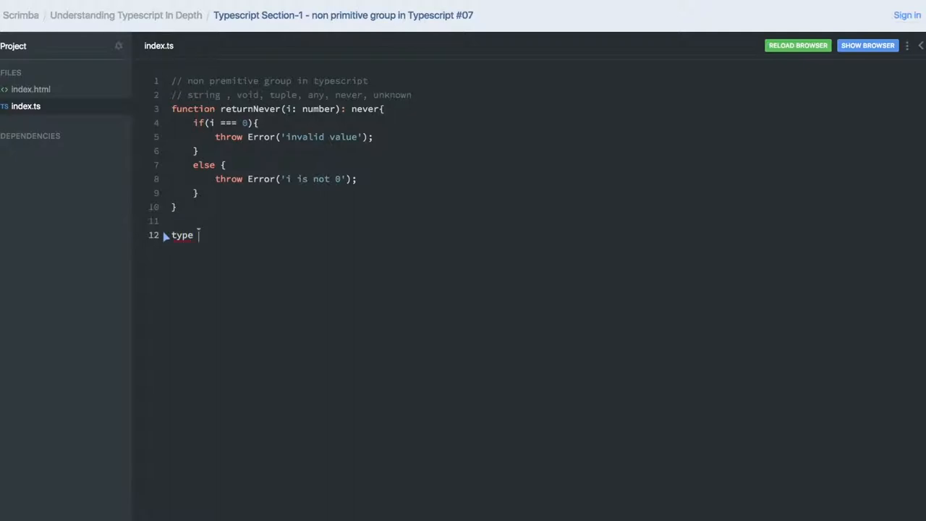
pyautogui.write('myUnion = "')
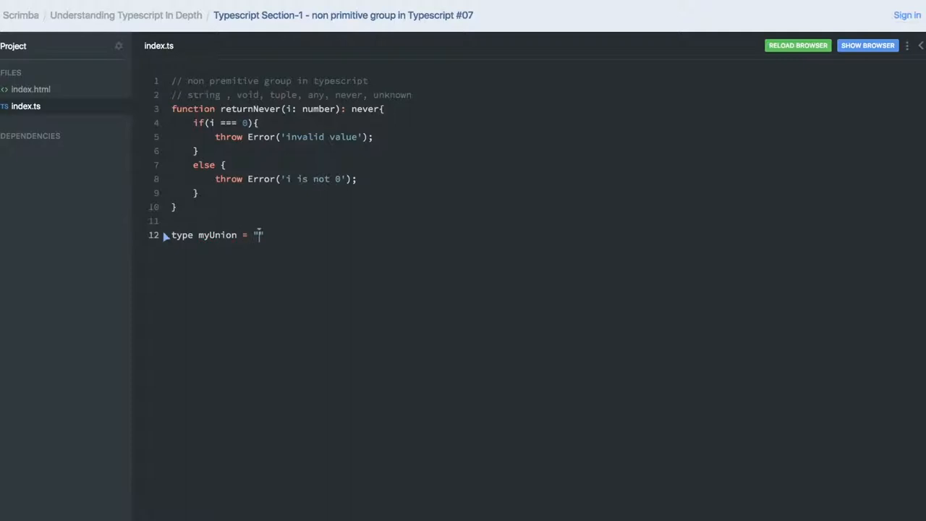
pyautogui.write('a" |')
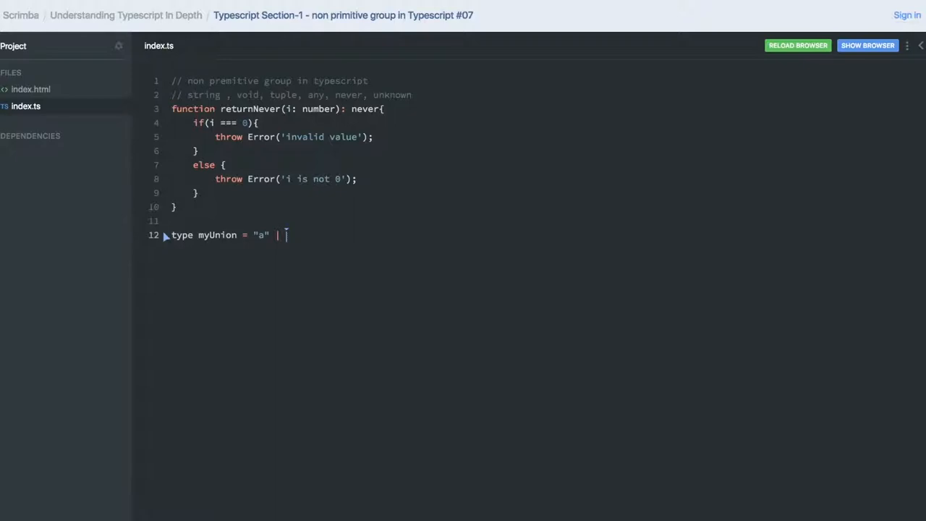
pyautogui.write('"b"')
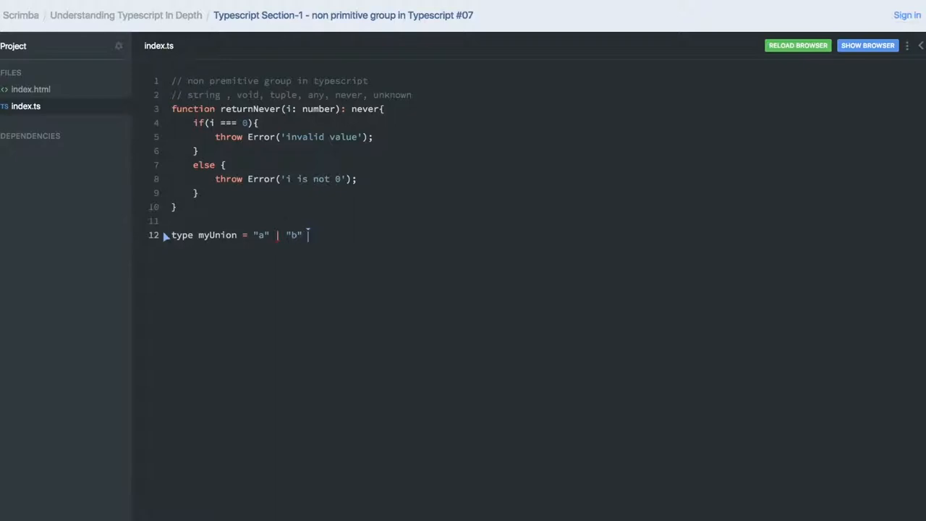
pyautogui.write(';')
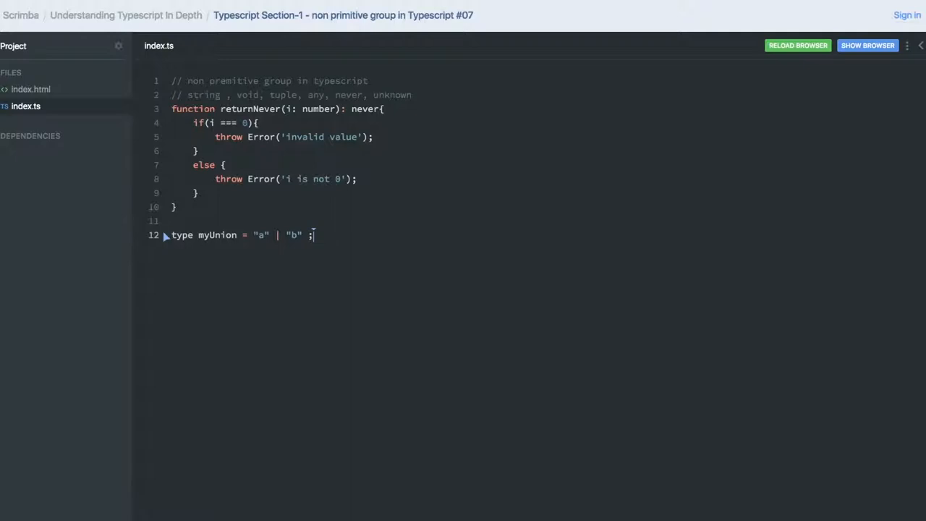
pyautogui.moveTo(214, 246)
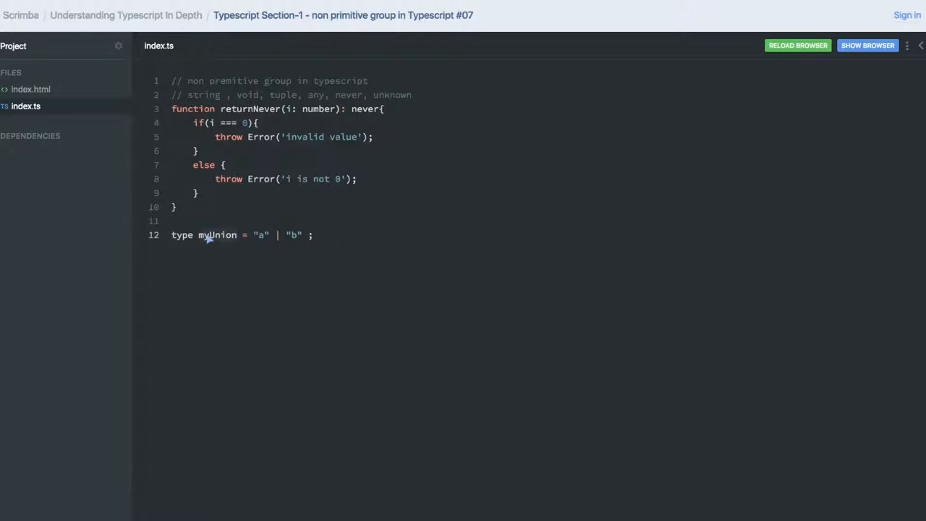
pyautogui.moveTo(310, 250)
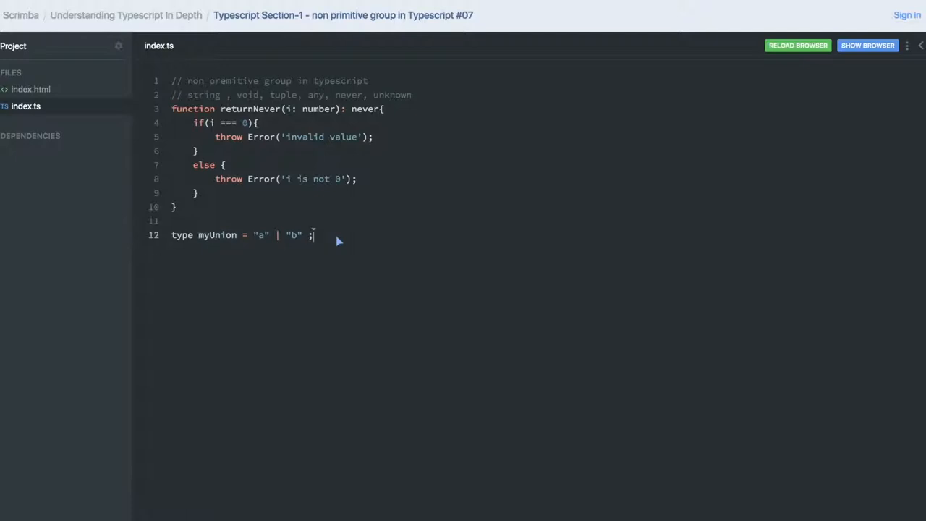
# Write checkValue(value: myUnion) containing an if (value === 'a') block.
pyautogui.write('funct')
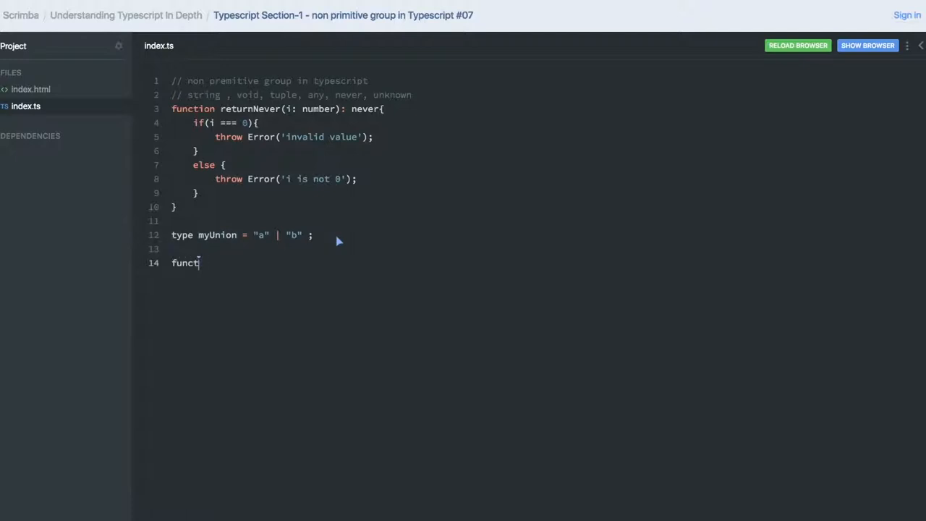
pyautogui.write('ion')
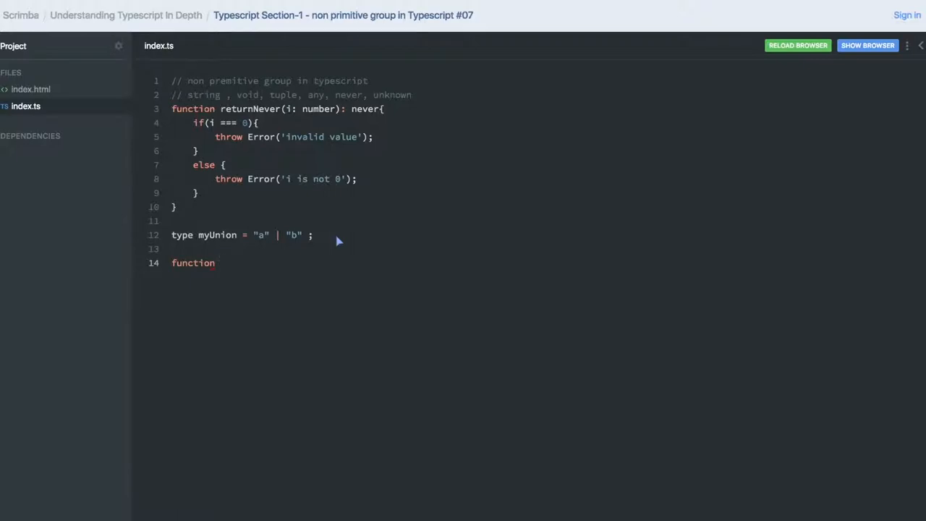
pyautogui.write('checkValue')
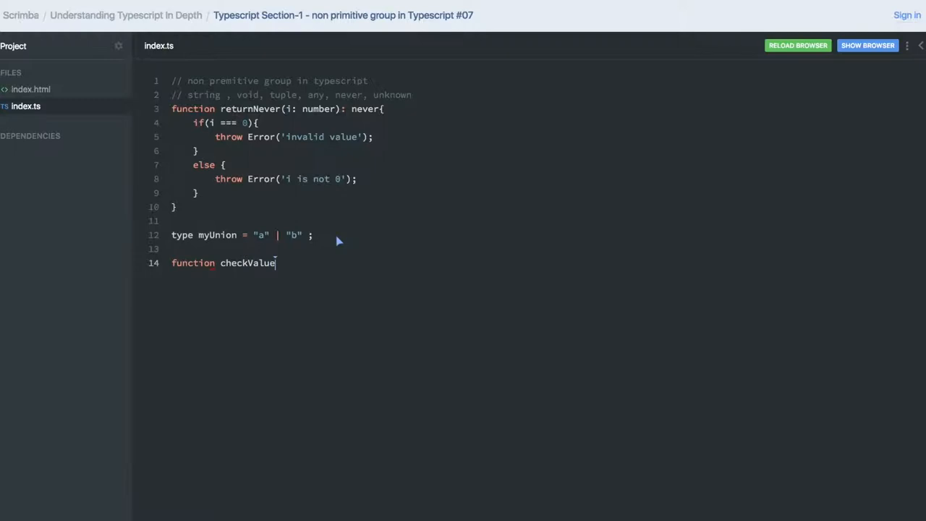
pyautogui.write('()')
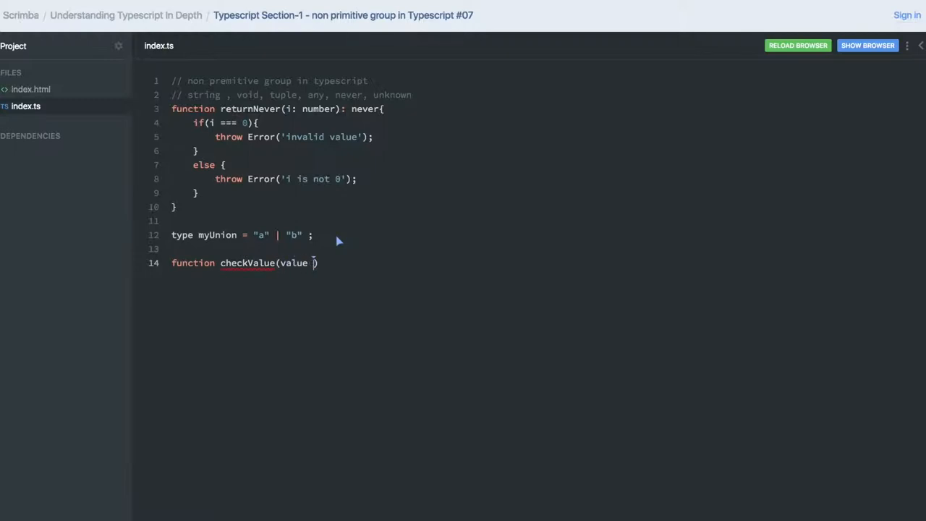
pyautogui.write(': myUnion')
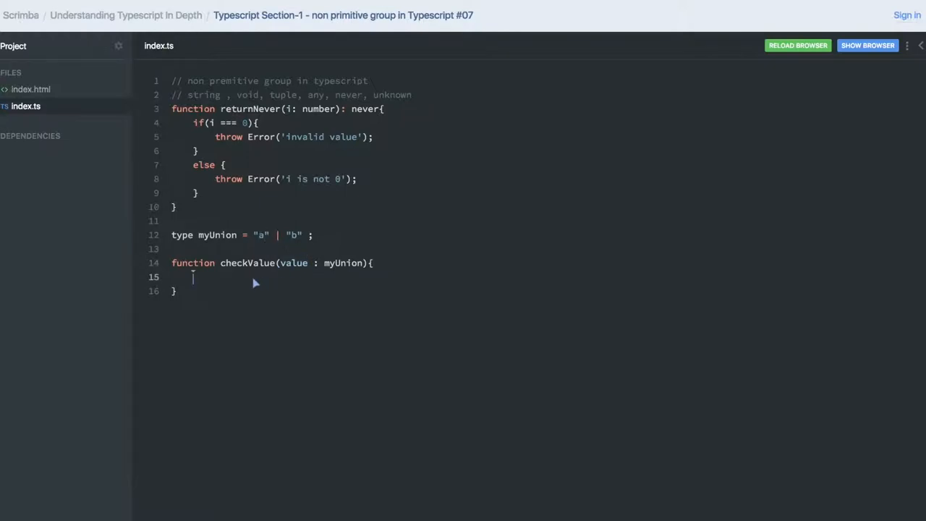
pyautogui.write('if(')
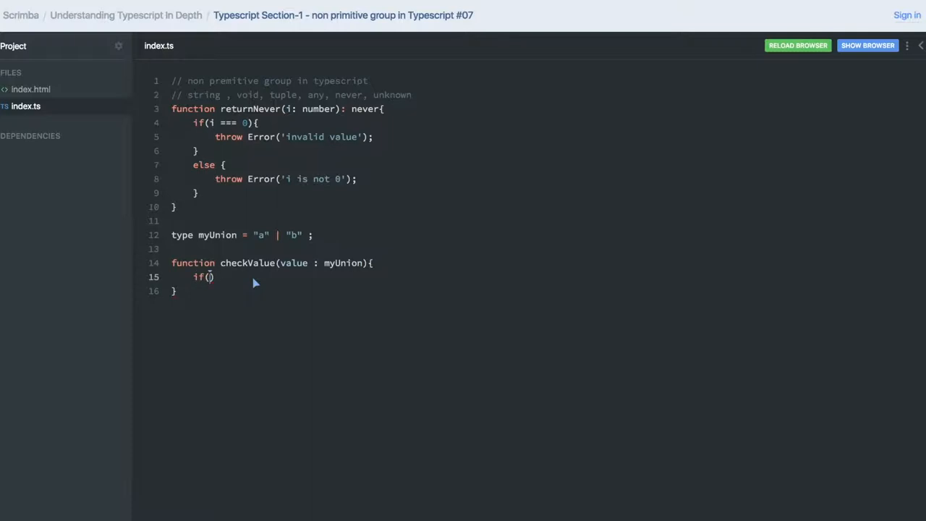
pyautogui.write('value')
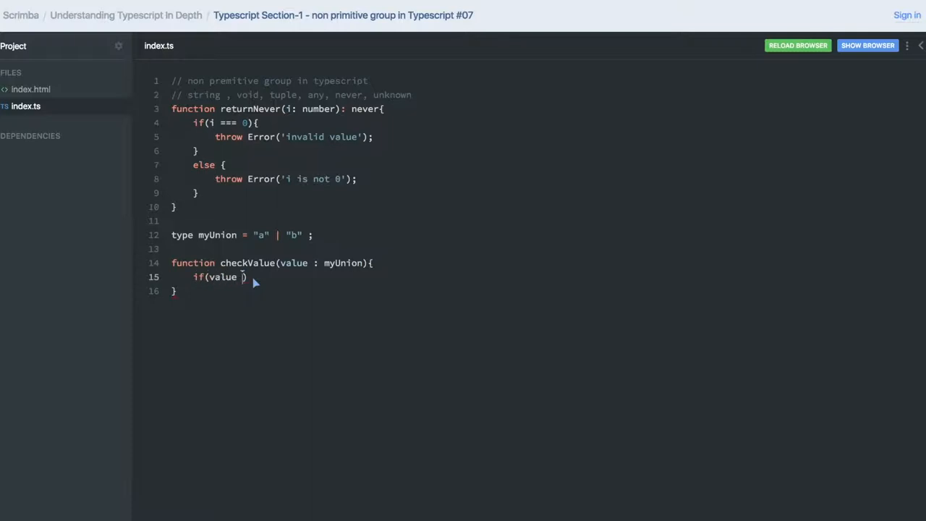
pyautogui.write("=== 'a'")
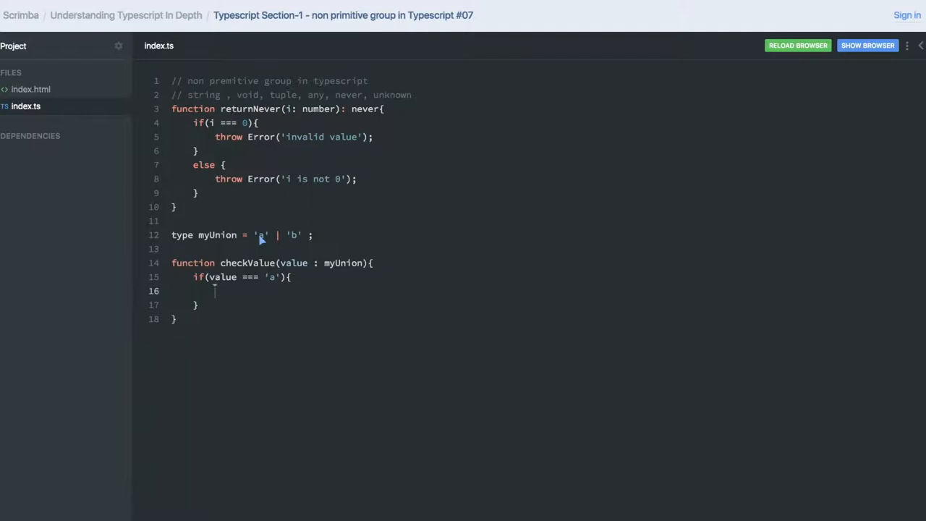
pyautogui.moveTo(274, 244)
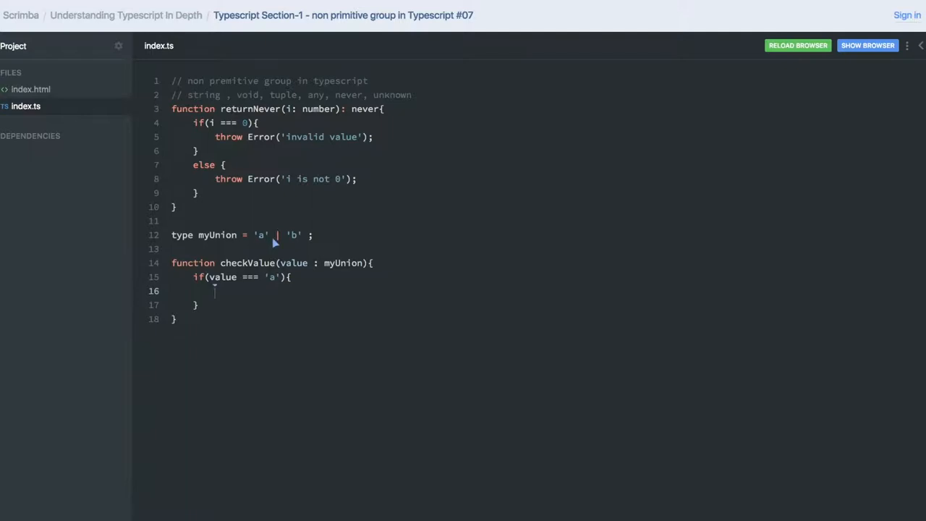
# Put a // todo in the 'a' branch and add else if (value === 'b').
pyautogui.write('// todo')
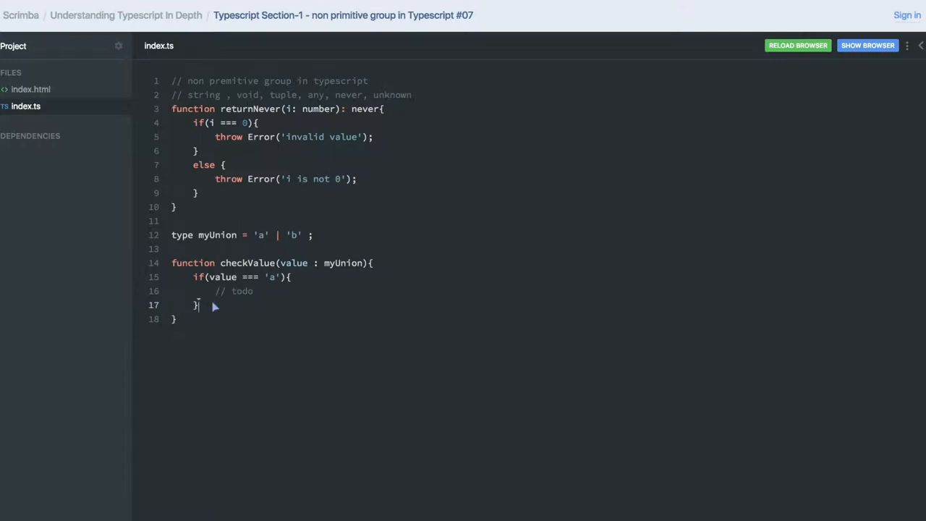
pyautogui.write('else if')
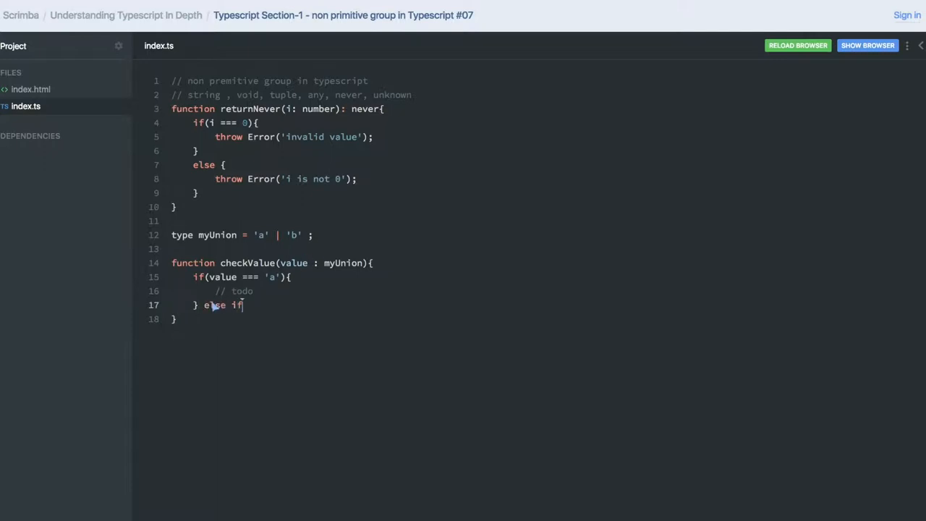
pyautogui.write('(b')
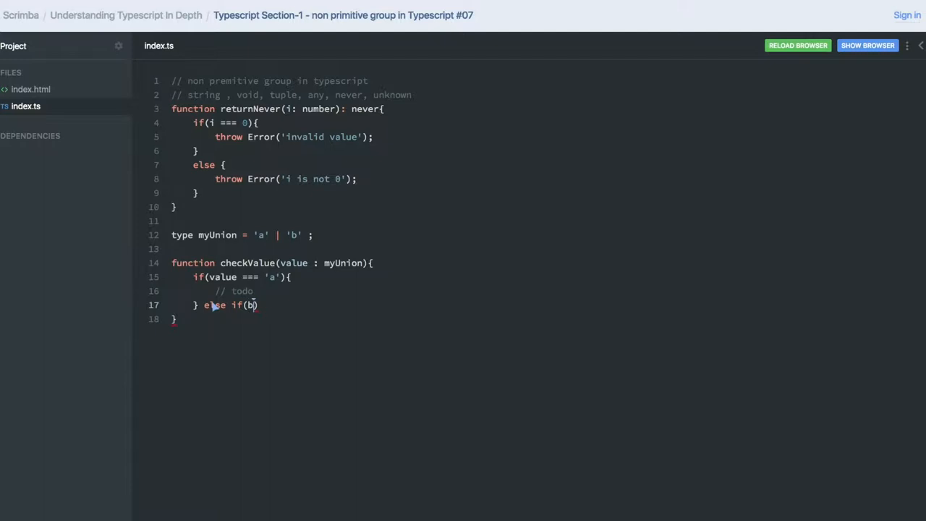
pyautogui.write('value ===')
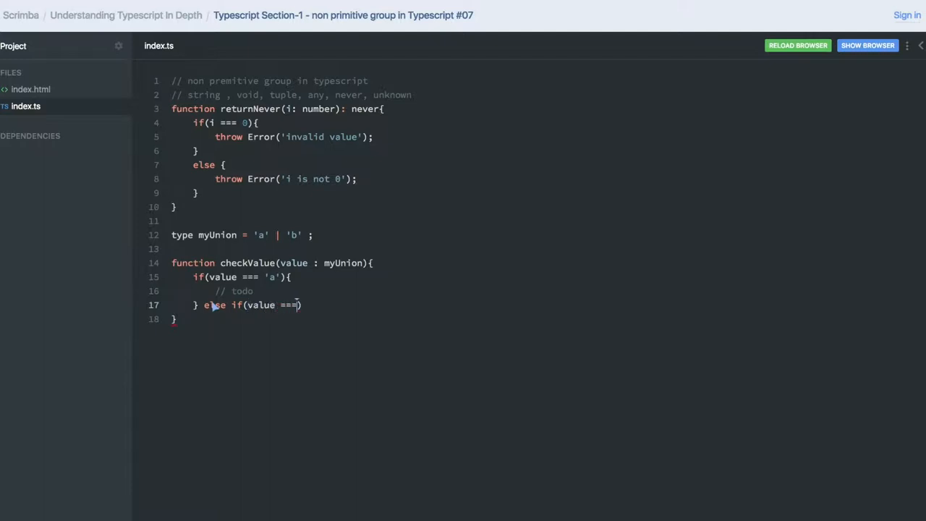
pyautogui.write("'b'")
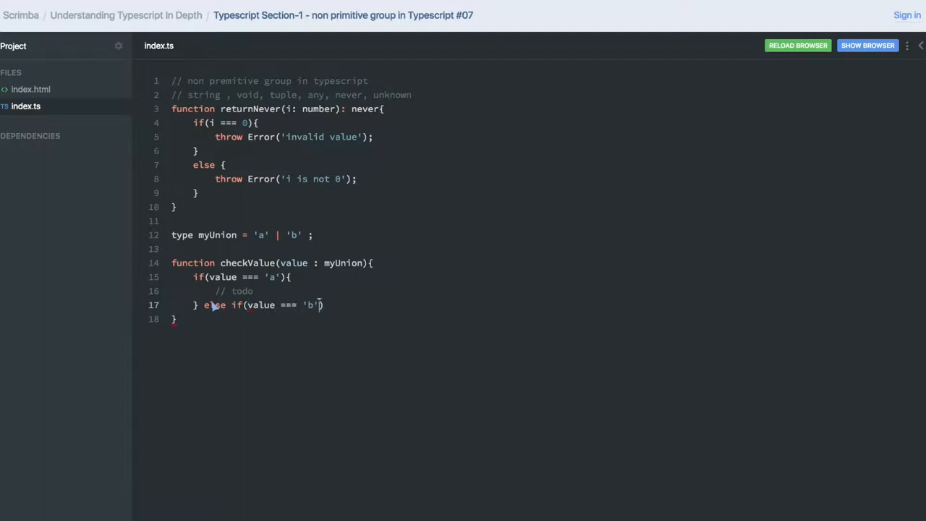
pyautogui.write('{')
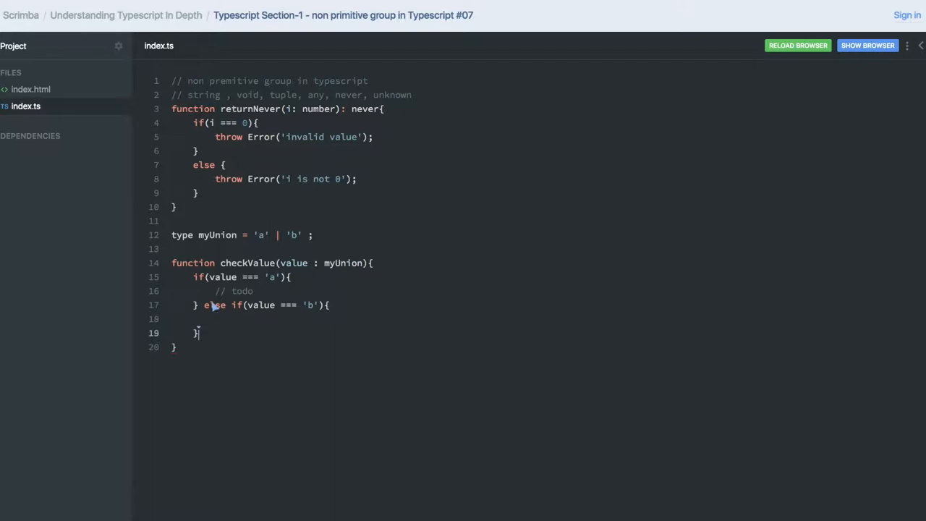
# Add a final else block commented 'situation will not happen'.
pyautogui.write('else')
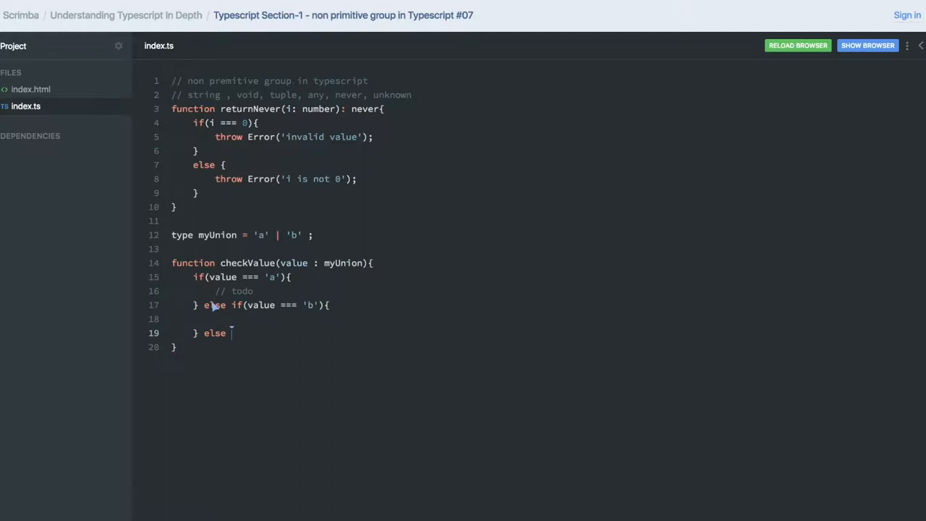
pyautogui.write('{')
pyautogui.write('//')
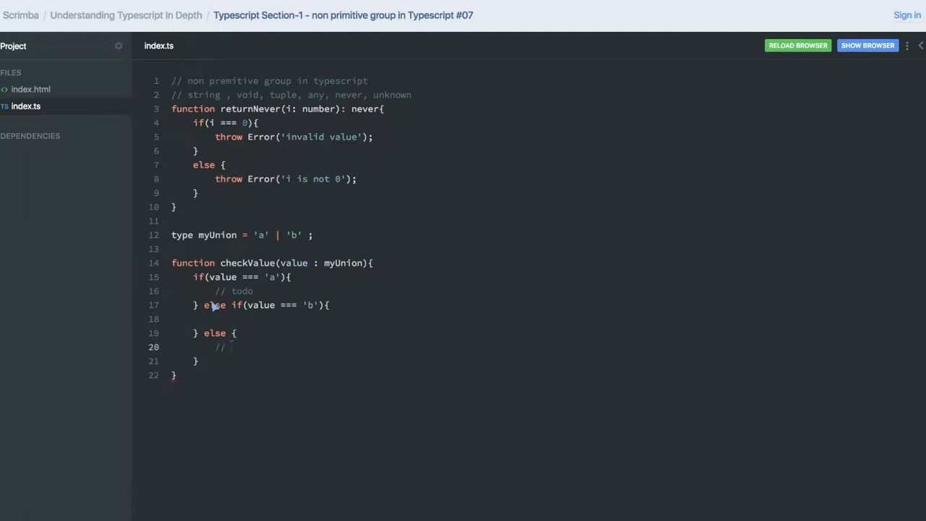
pyautogui.write('situation will not ha')
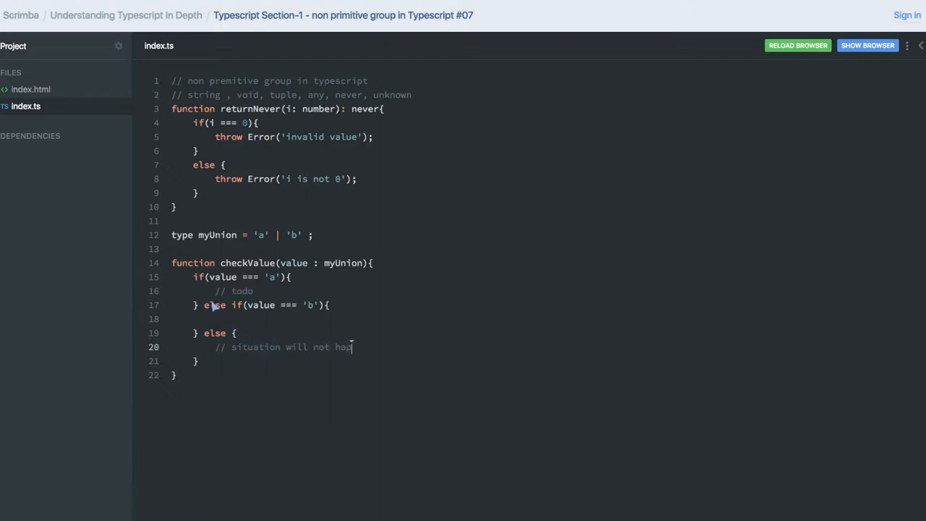
pyautogui.write('pen')
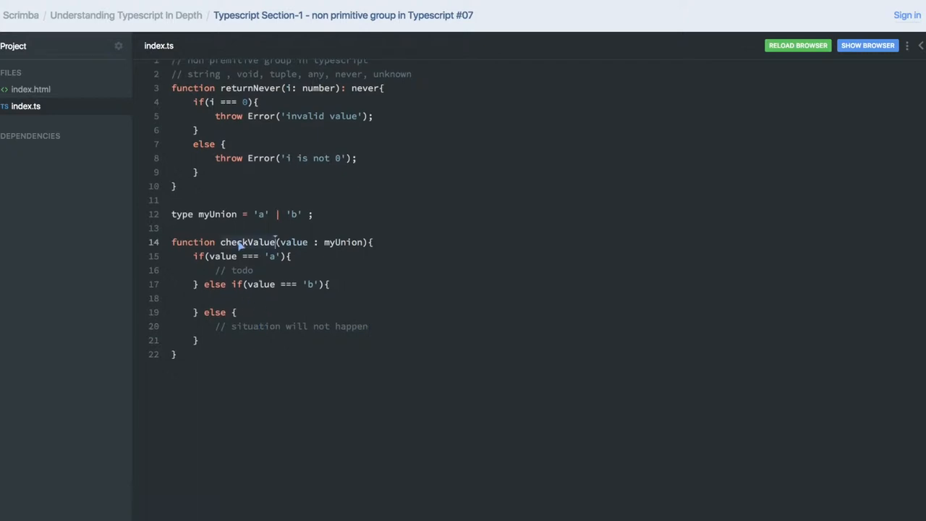
# Add checkValue('a'); below the function, after briefly trying 'c'.
pyautogui.write('checkValue')
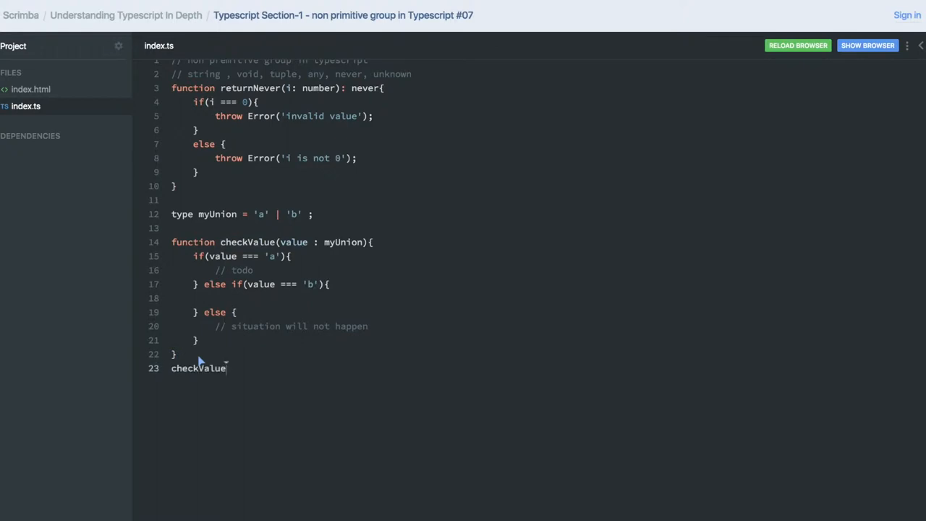
pyautogui.write("('')")
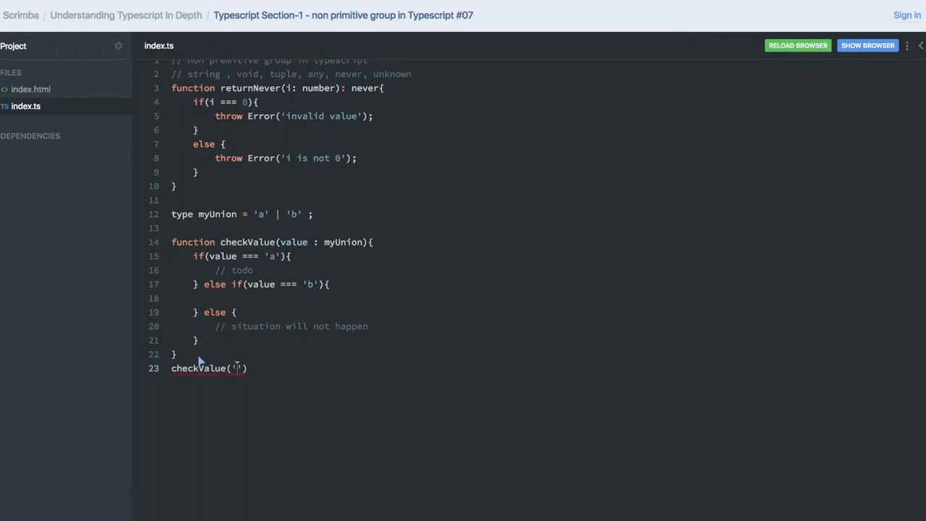
pyautogui.write("c');")
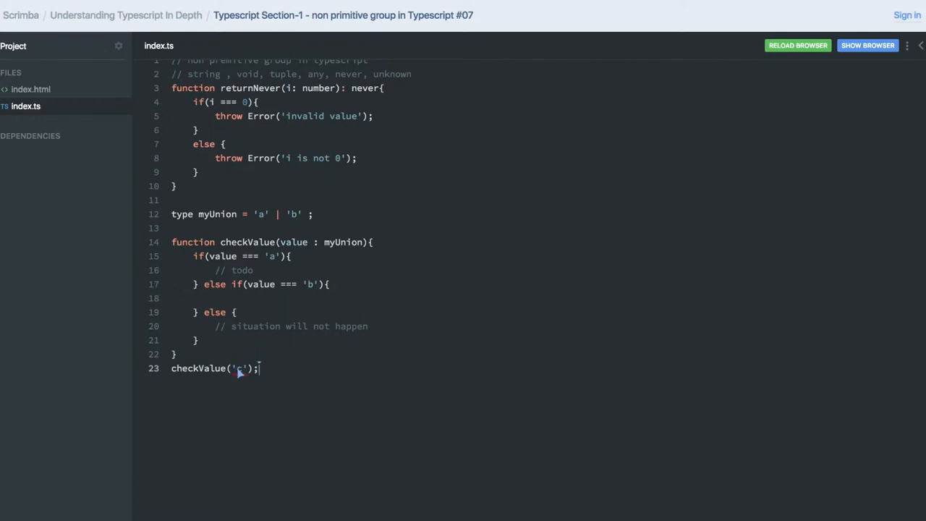
pyautogui.write('a')
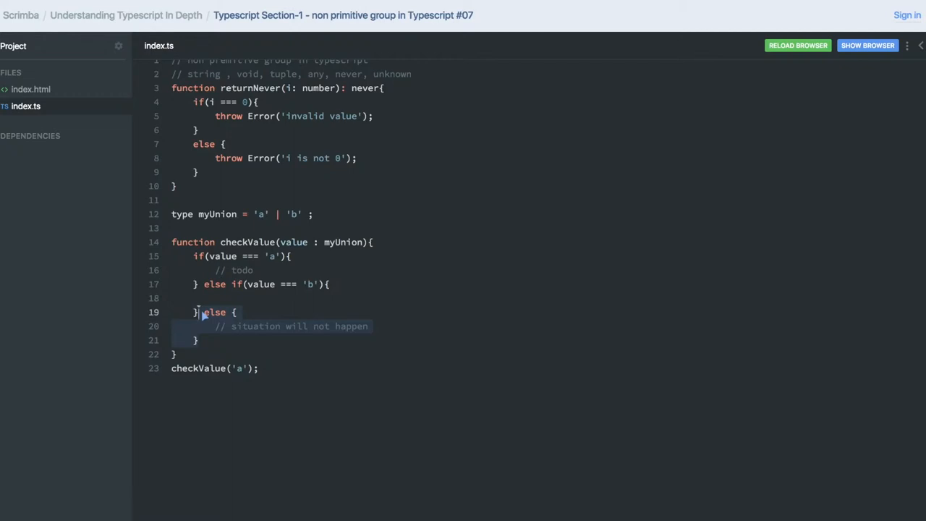
pyautogui.moveTo(254, 328)
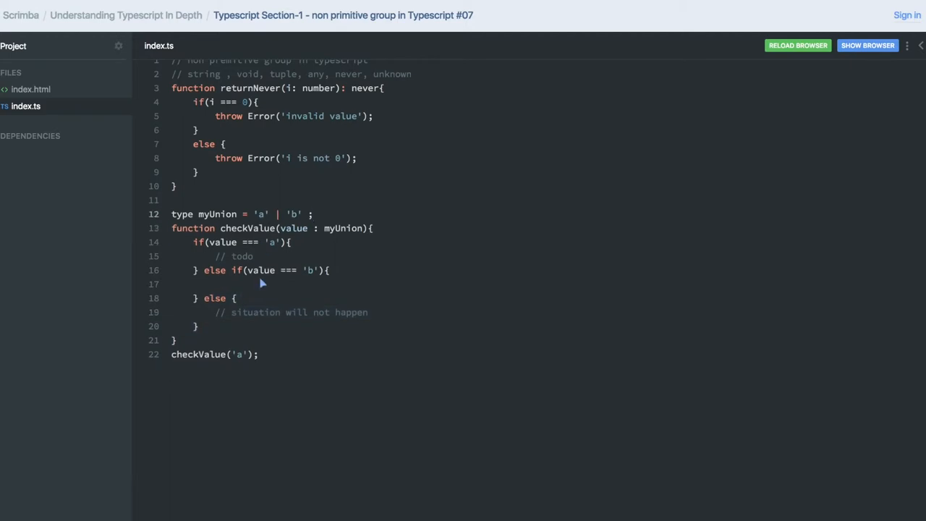
pyautogui.moveTo(257, 288)
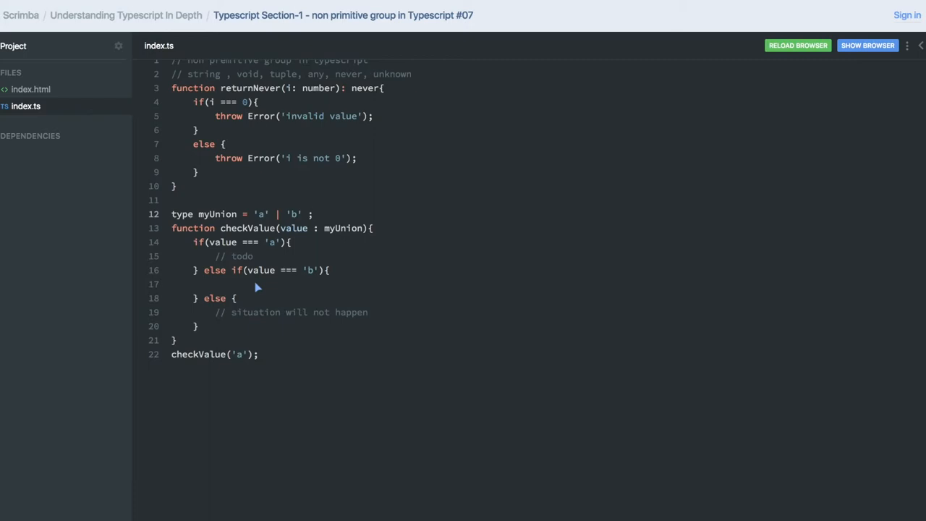
pyautogui.moveTo(211, 328)
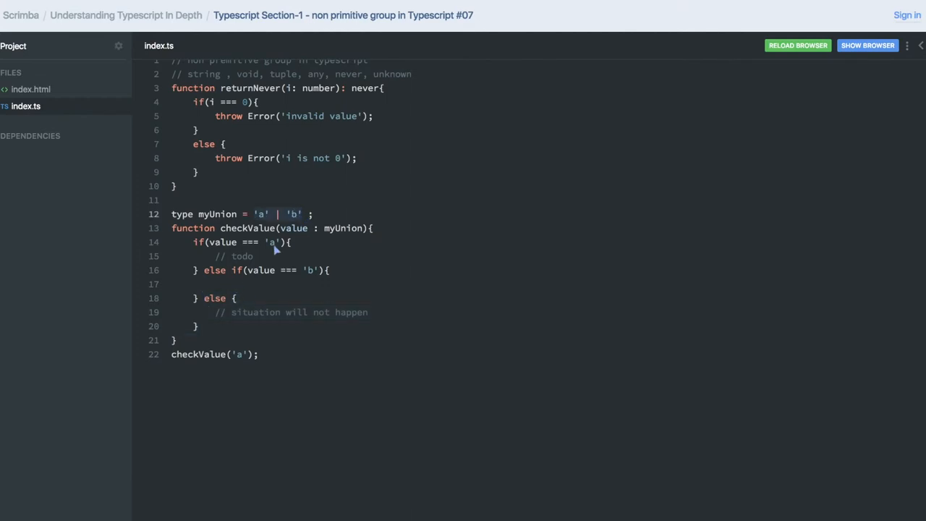
pyautogui.moveTo(262, 274)
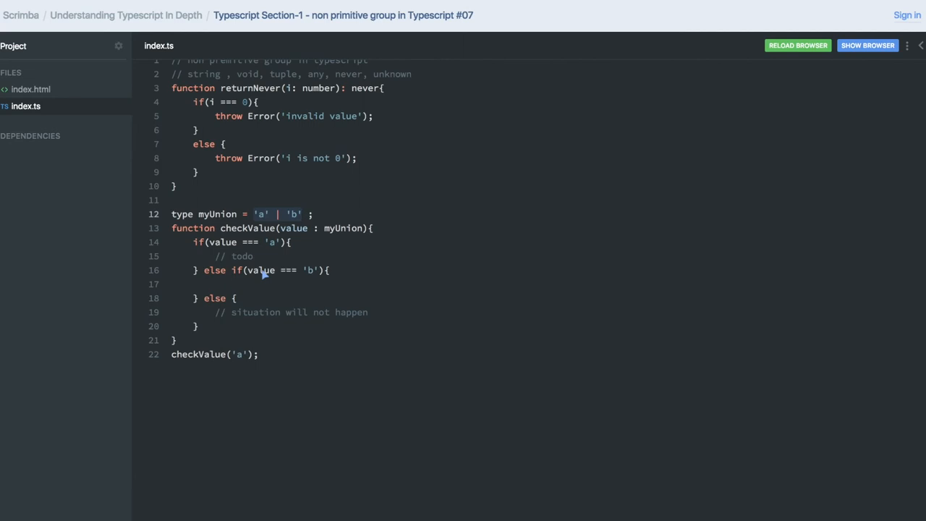
# Place the cursor on the empty line between the myUnion type and checkValue.
pyautogui.click(301, 214)
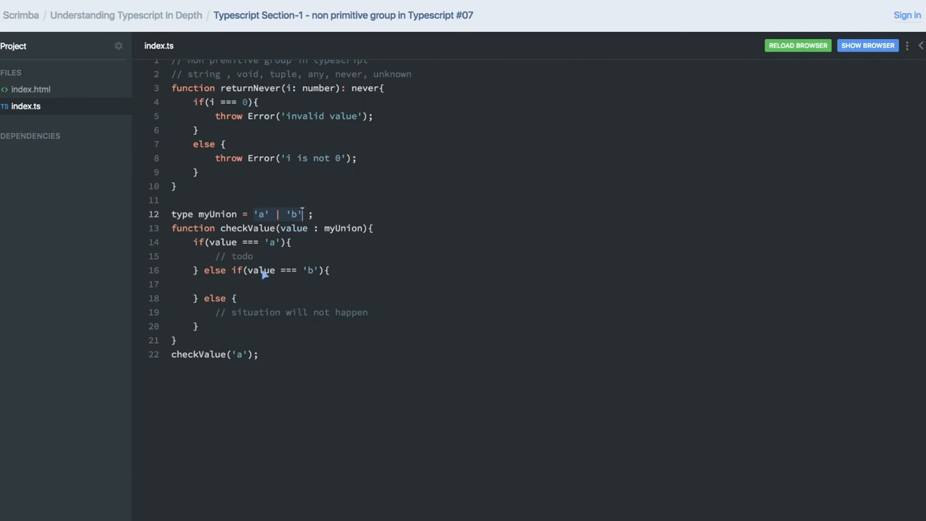